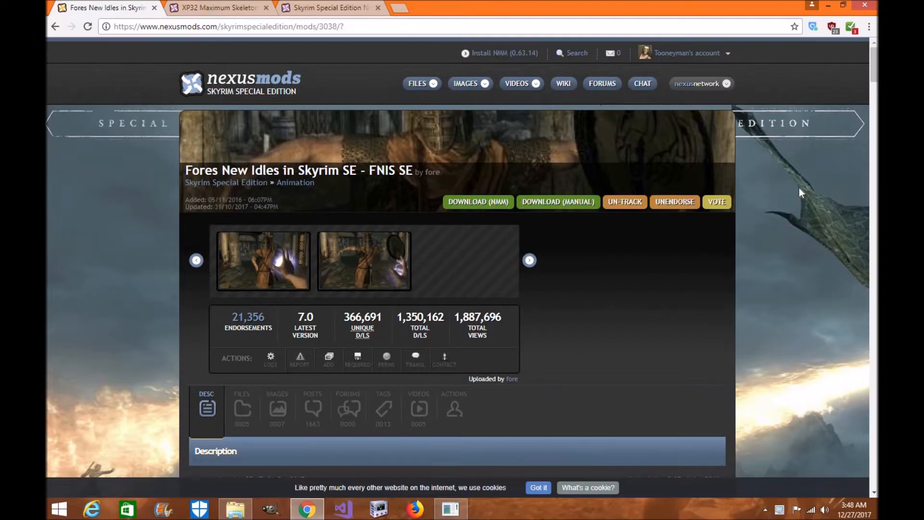
pyautogui.moveTo(720, 155)
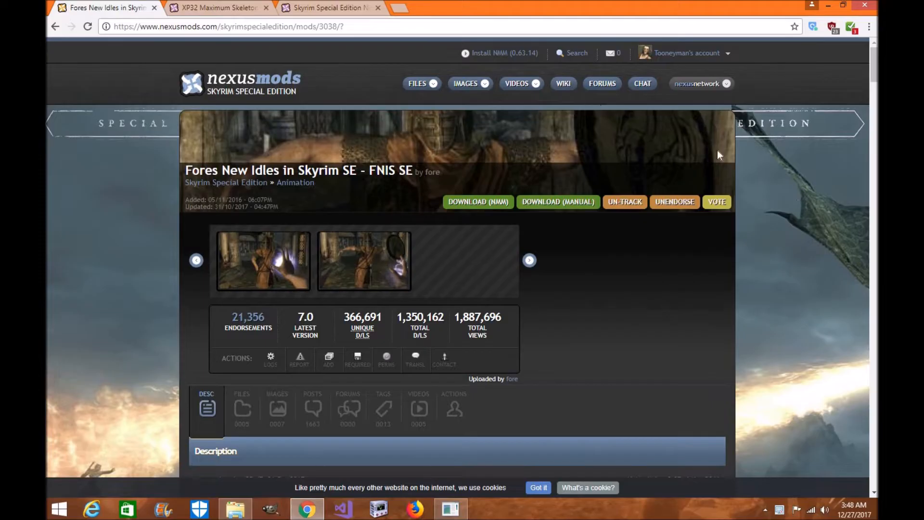
pyautogui.moveTo(400, 220)
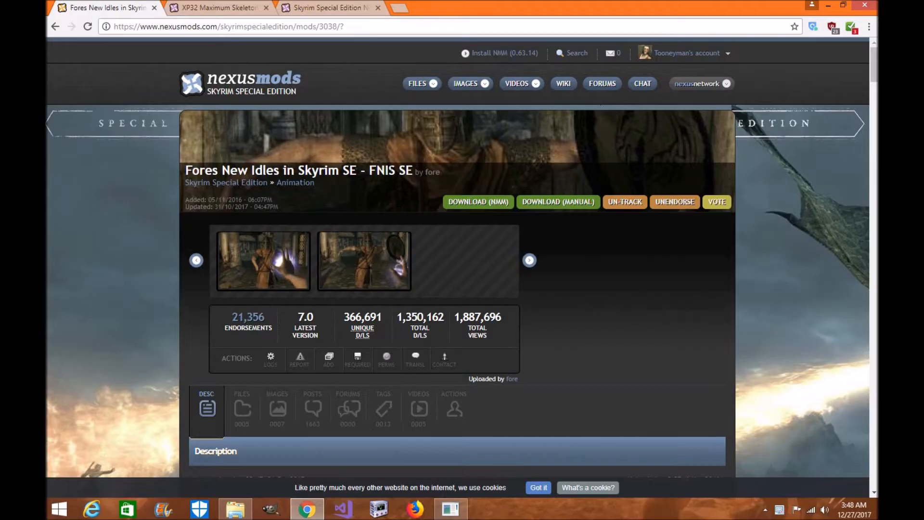
pyautogui.moveTo(537, 189)
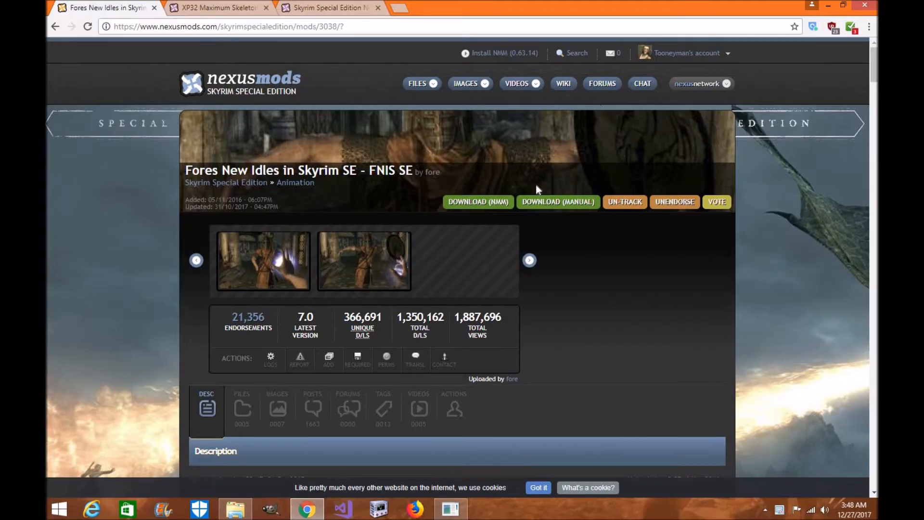
pyautogui.moveTo(697, 224)
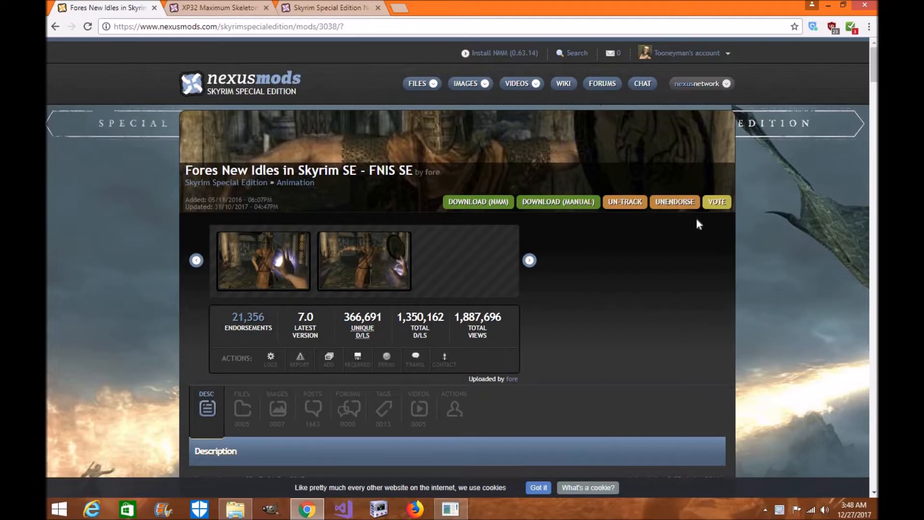
pyautogui.moveTo(680, 214)
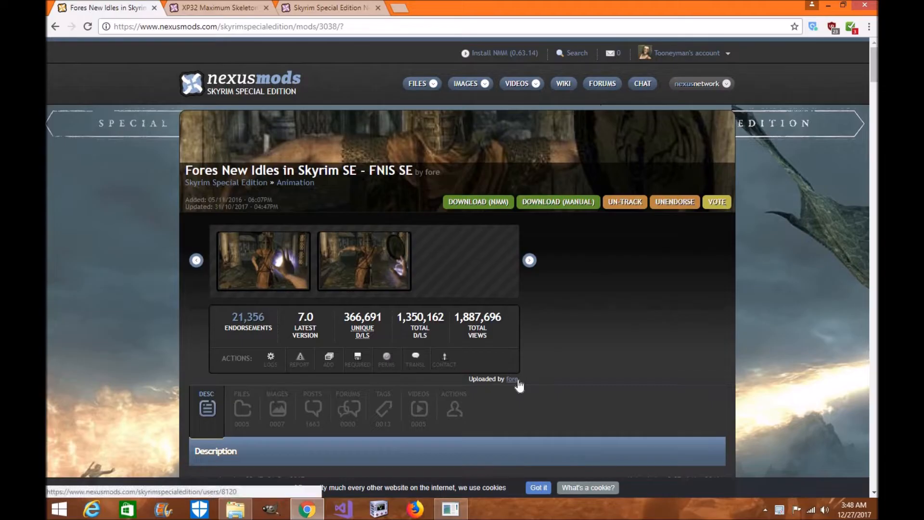
# Review the XP32 Maximum Skeleton page, then switch to the Skyrim SE animation mods listing
pyautogui.click(221, 9)
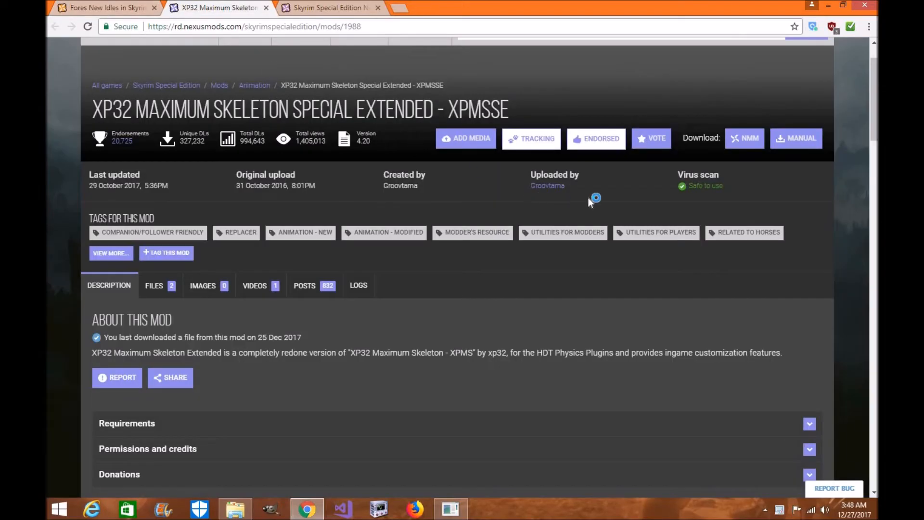
pyautogui.moveTo(428, 176)
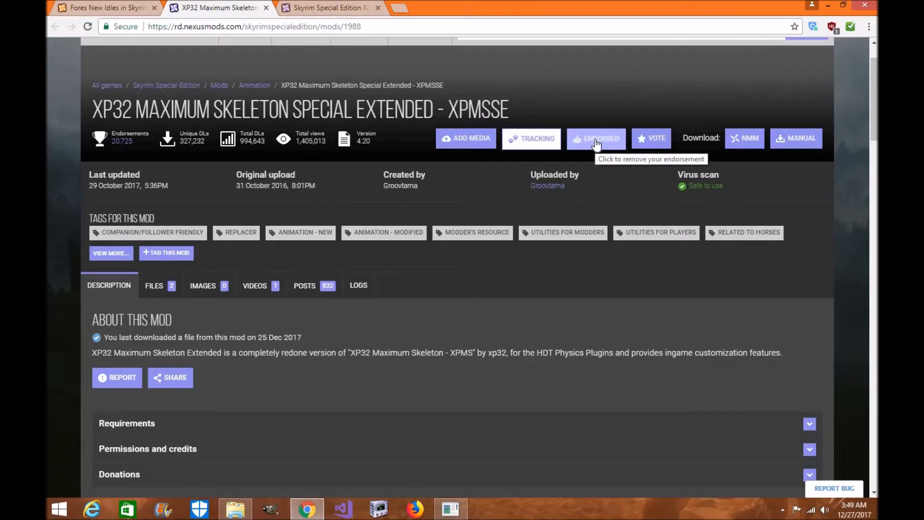
pyautogui.moveTo(476, 270)
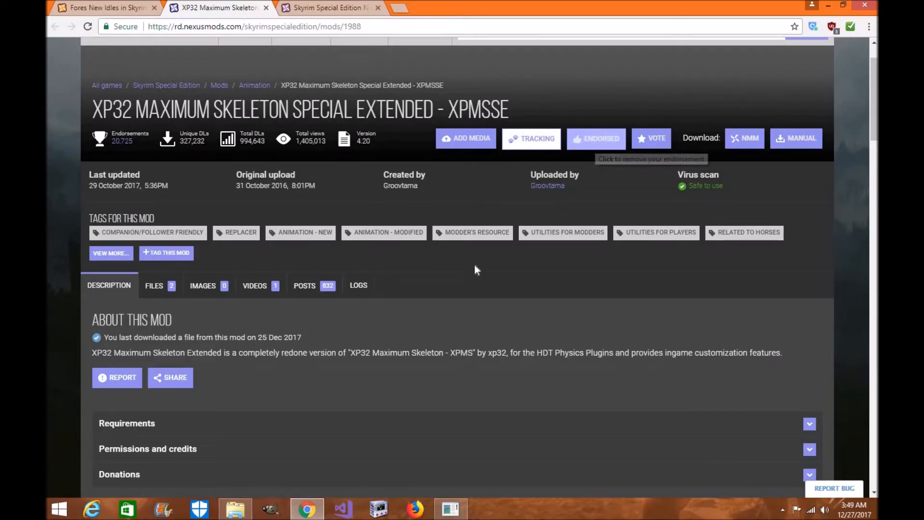
pyautogui.click(326, 8)
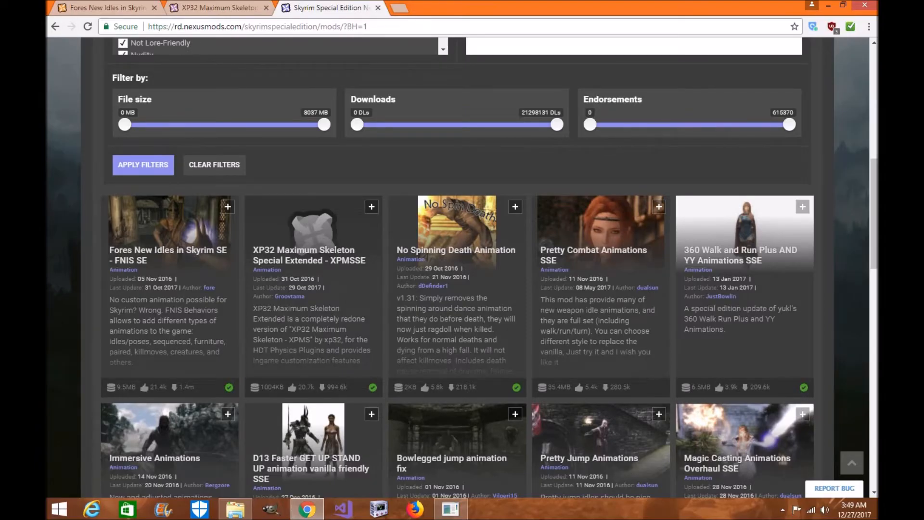
# Browse the animation mods listing, then return to the FNIS SE page's Description section
pyautogui.scroll(-3)
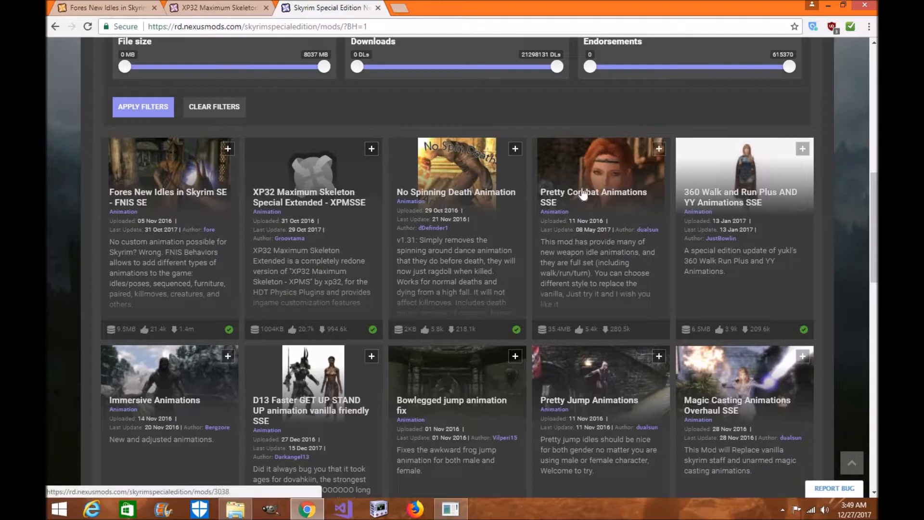
pyautogui.scroll(-3)
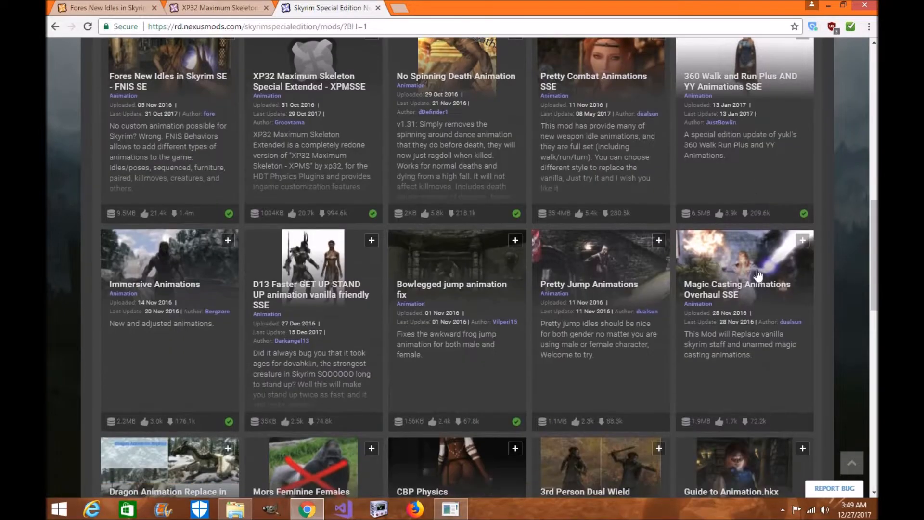
pyautogui.scroll(-3)
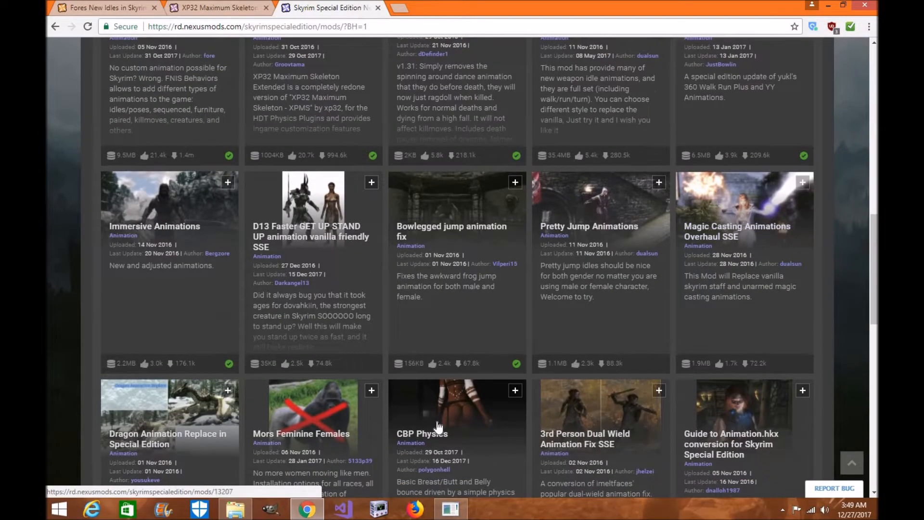
pyautogui.moveTo(228, 460)
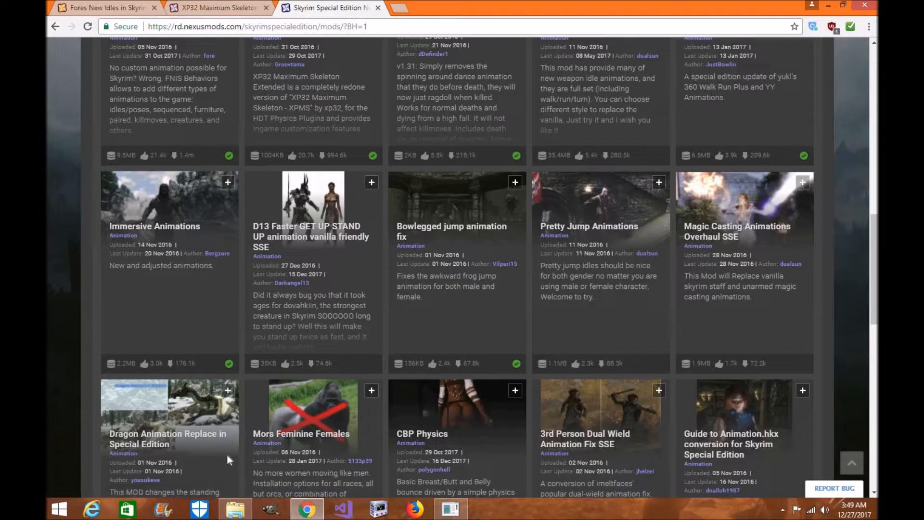
pyautogui.moveTo(726, 410)
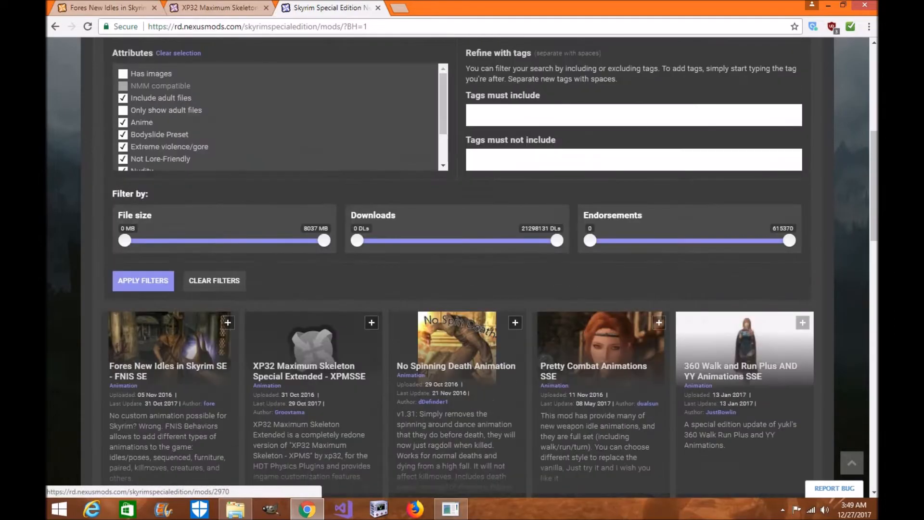
pyautogui.click(167, 371)
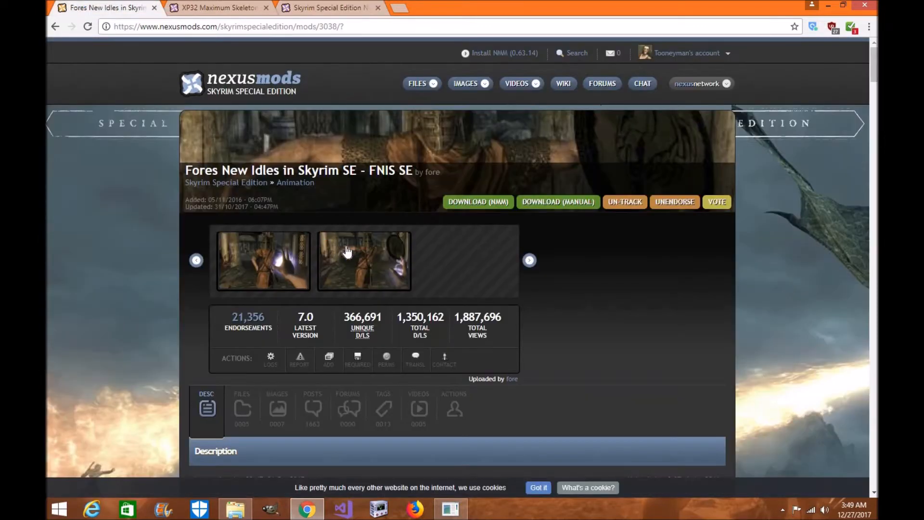
pyautogui.moveTo(376, 254)
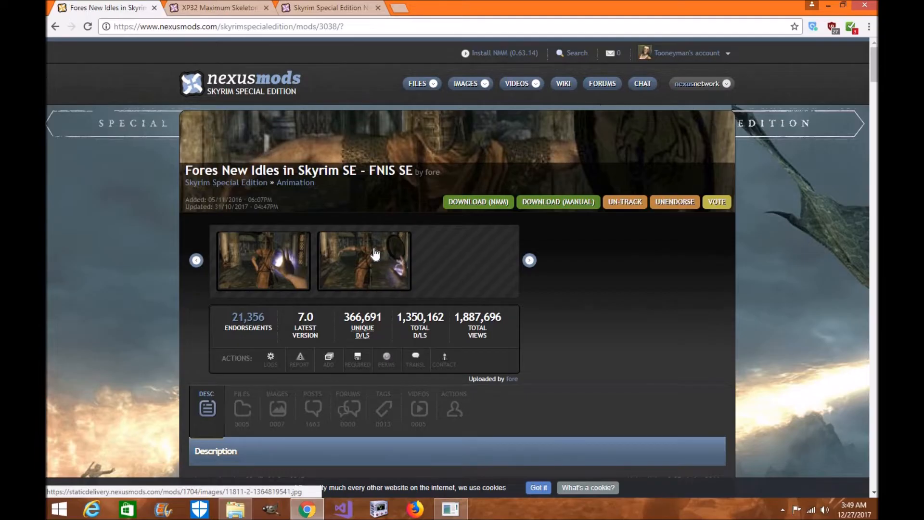
pyautogui.moveTo(325, 420)
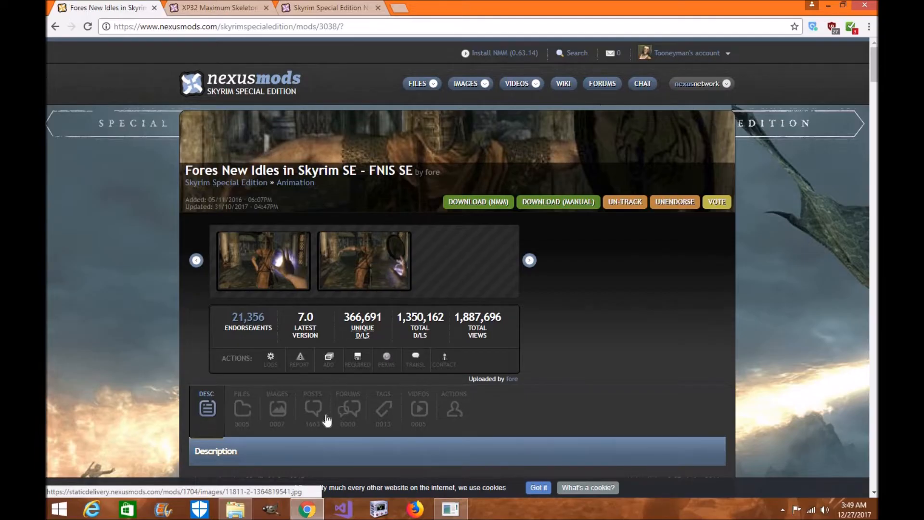
pyautogui.scroll(-3)
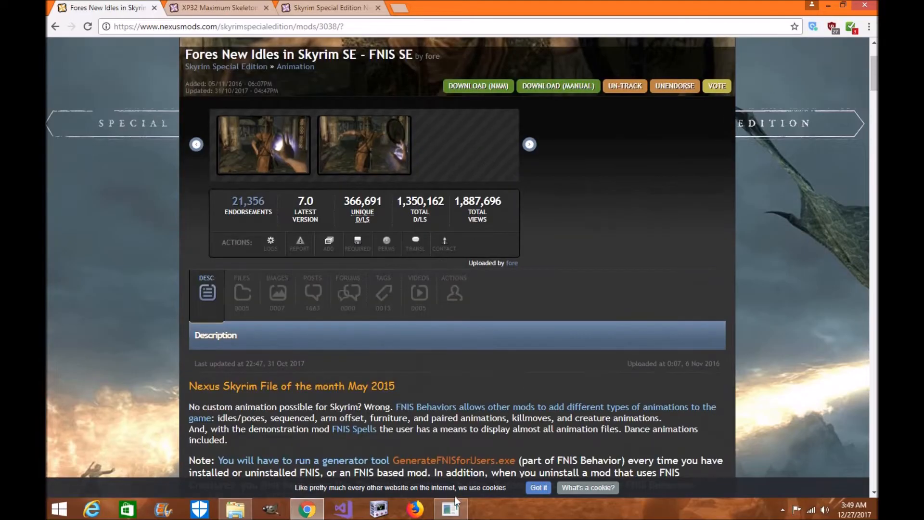
# Check the Downloads list in Mod Organizer 2 for the FNIS SE and XP32 archives, then return to the browser
pyautogui.click(450, 509)
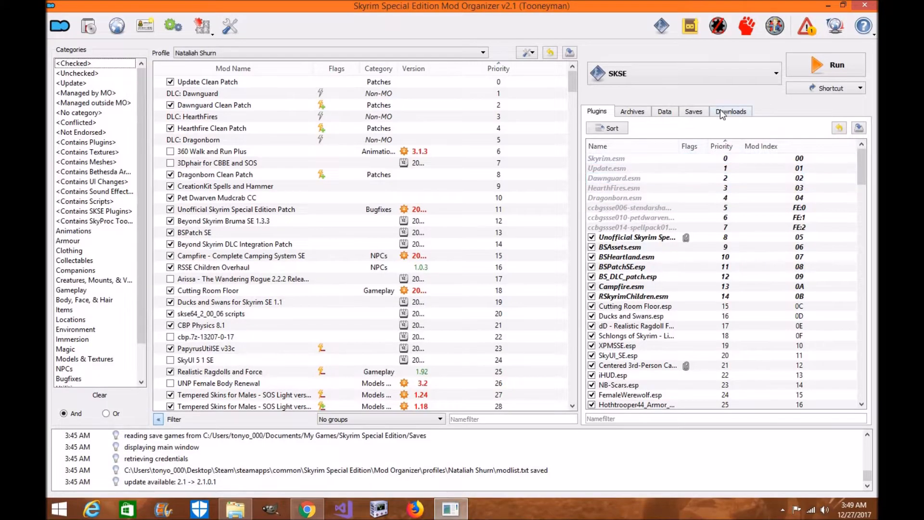
pyautogui.click(730, 112)
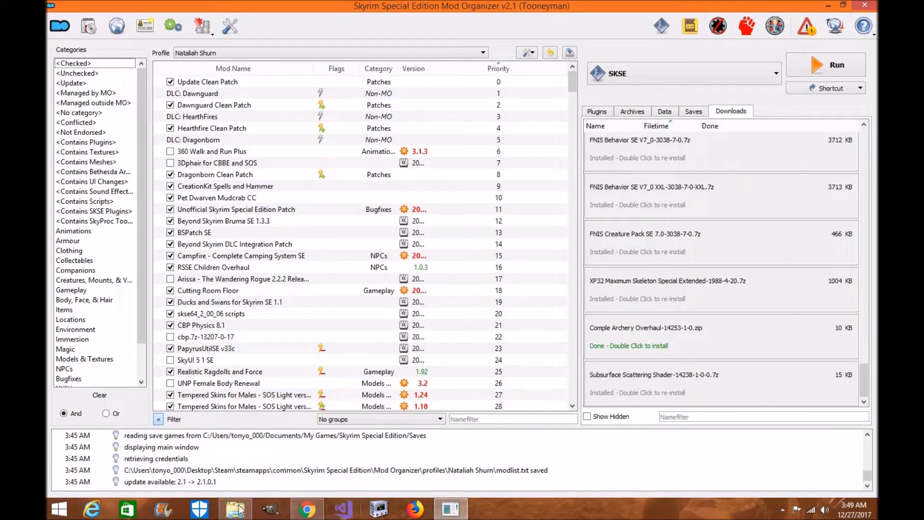
pyautogui.click(235, 509)
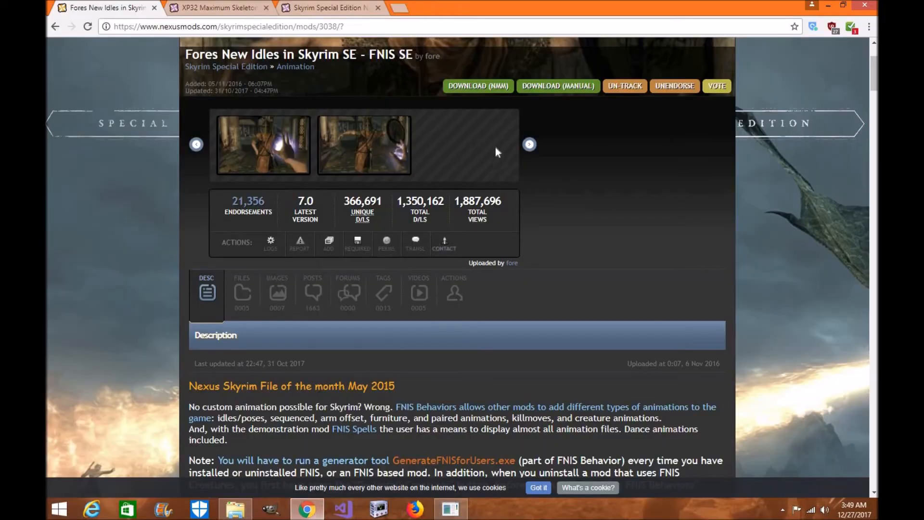
# From the FNIS SE Files list, download FNIS Behavior SE V7_0 with the mod manager again via the NXM Link Proxy
pyautogui.scroll(3)
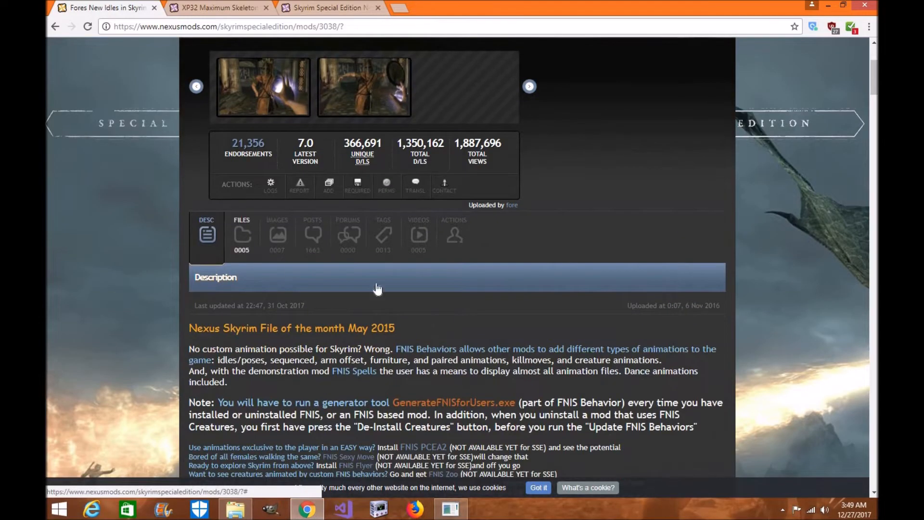
pyautogui.click(242, 236)
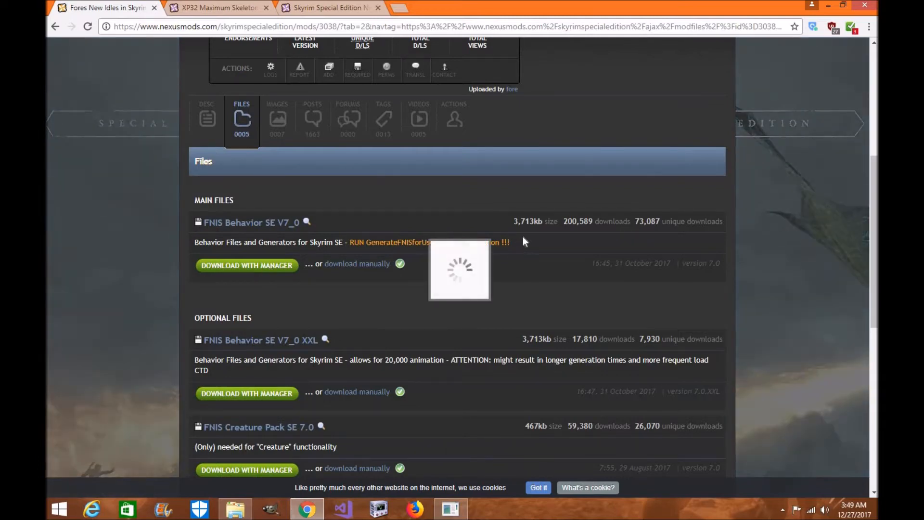
pyautogui.click(247, 265)
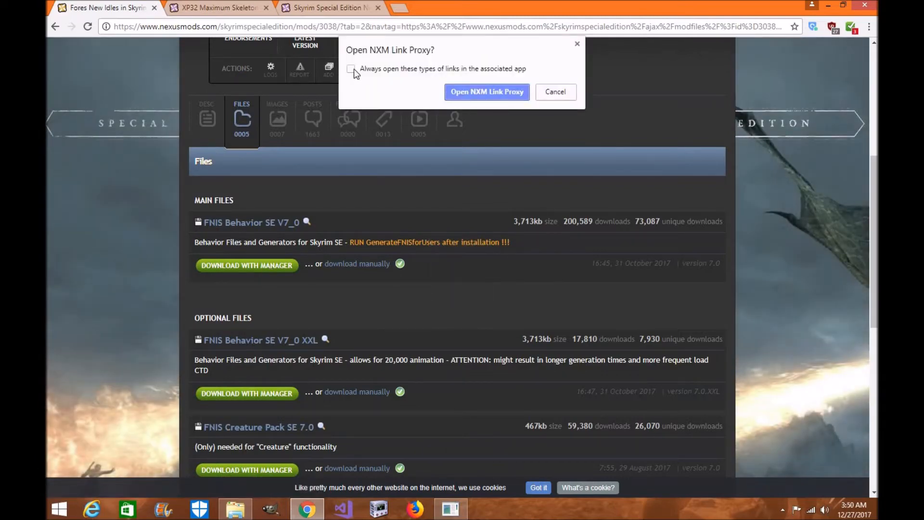
pyautogui.click(556, 92)
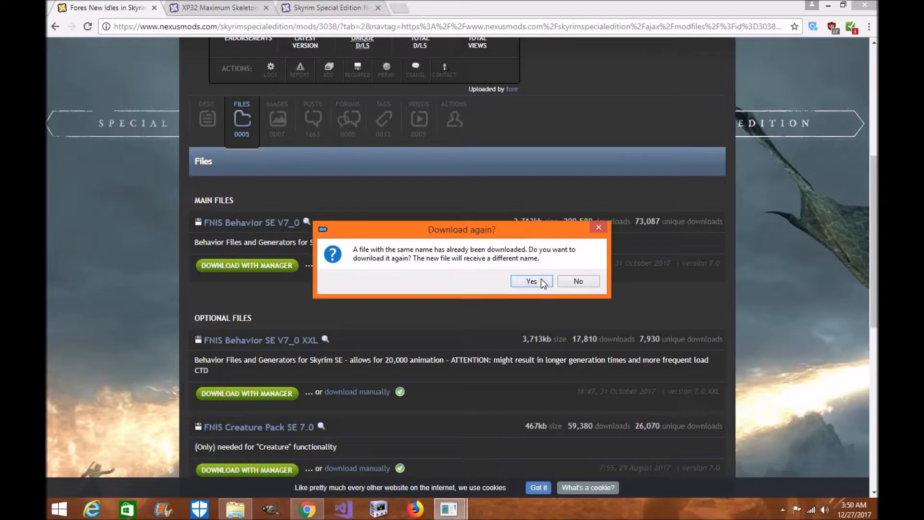
pyautogui.click(531, 281)
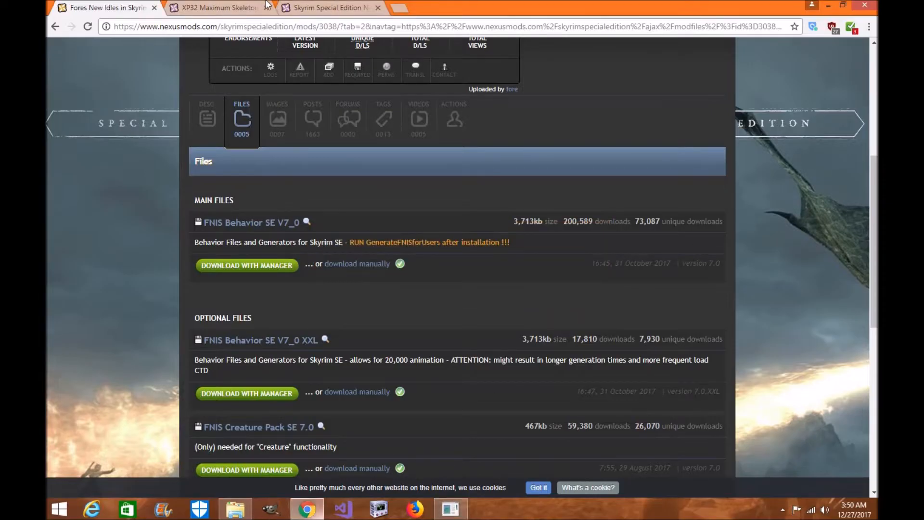
# From the XP32 Files list, download the XP32 main file with the mod manager again
pyautogui.click(224, 8)
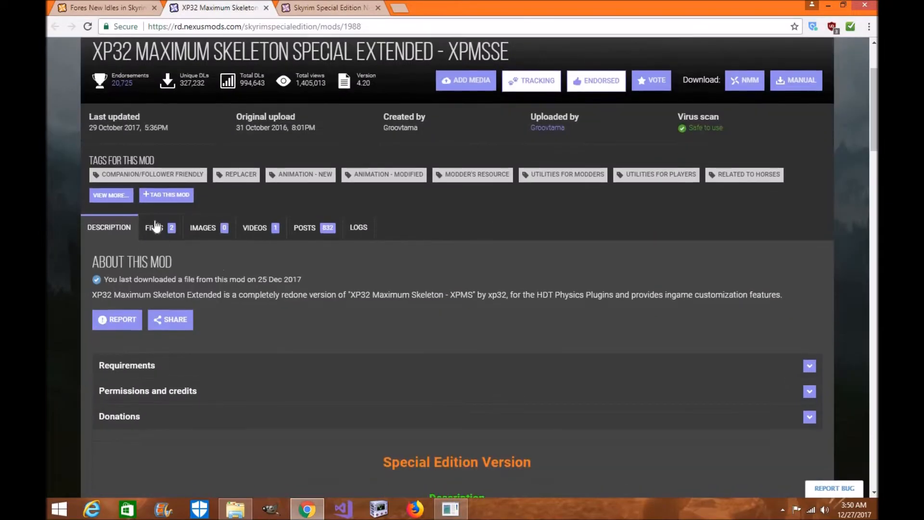
pyautogui.click(154, 228)
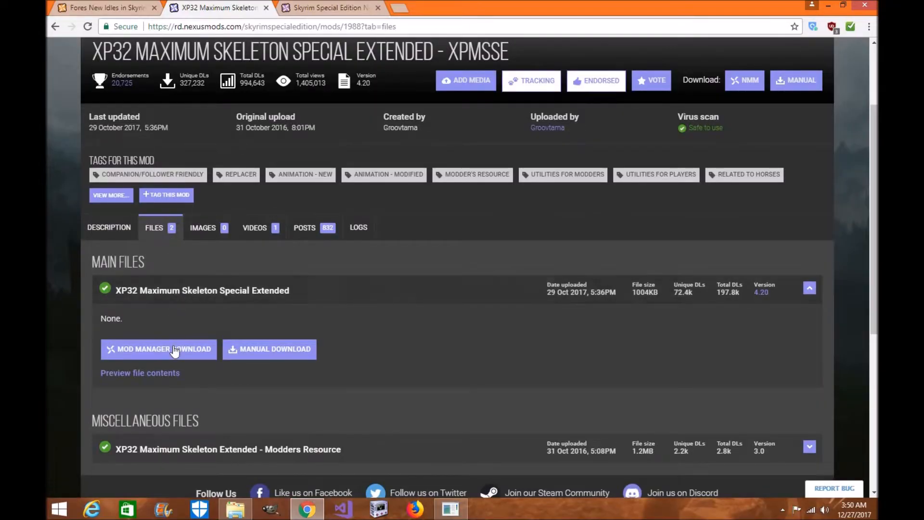
pyautogui.click(158, 349)
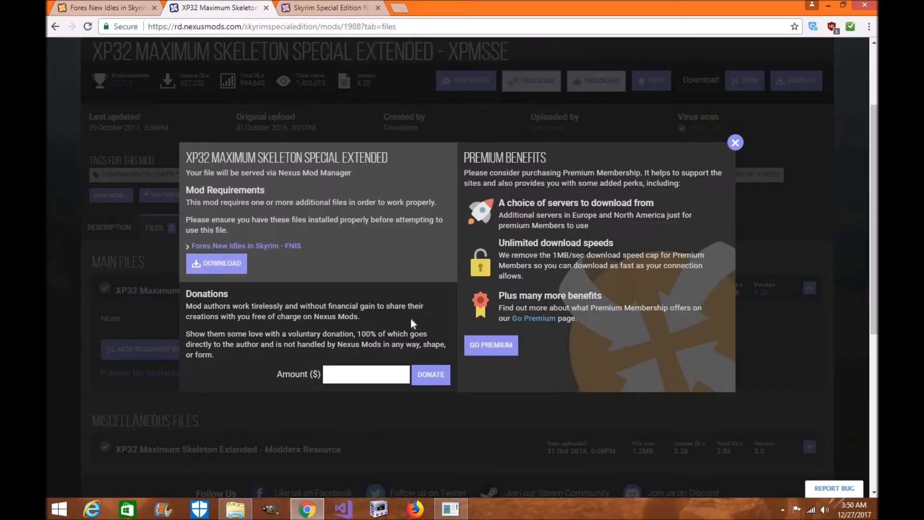
pyautogui.click(216, 263)
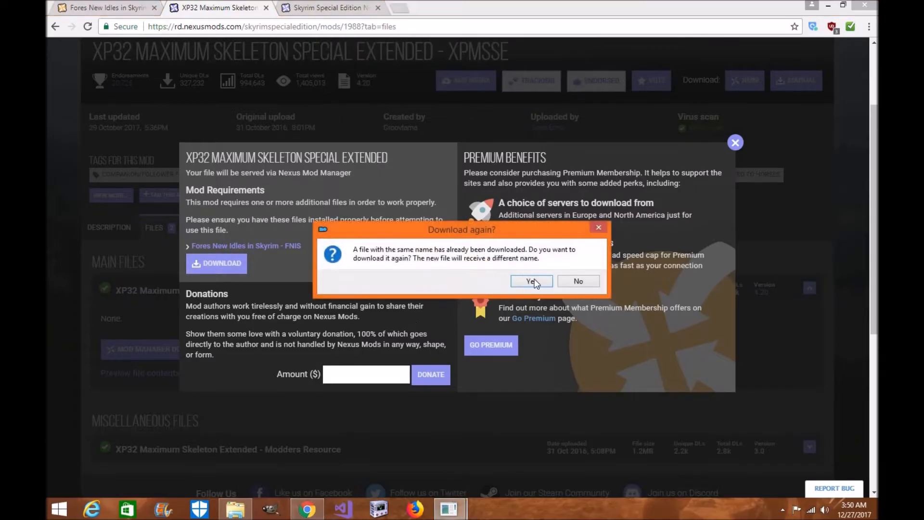
pyautogui.click(531, 281)
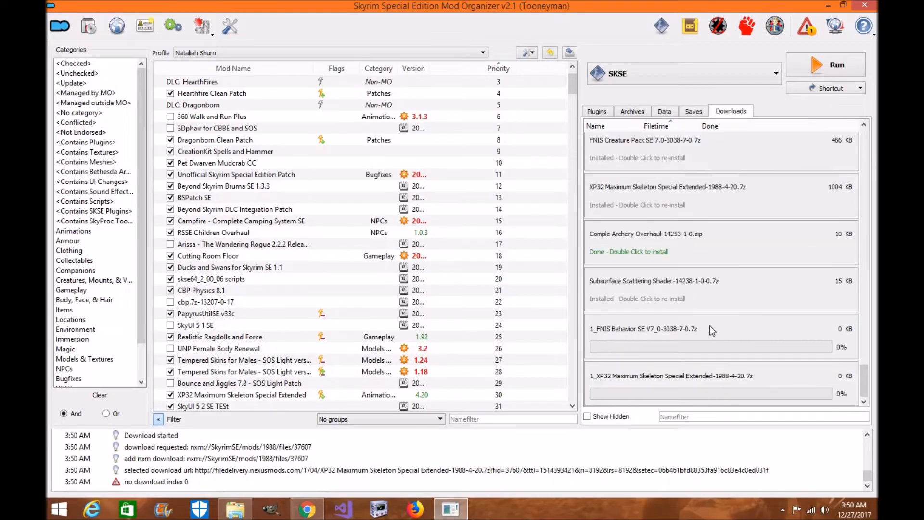
pyautogui.moveTo(699, 350)
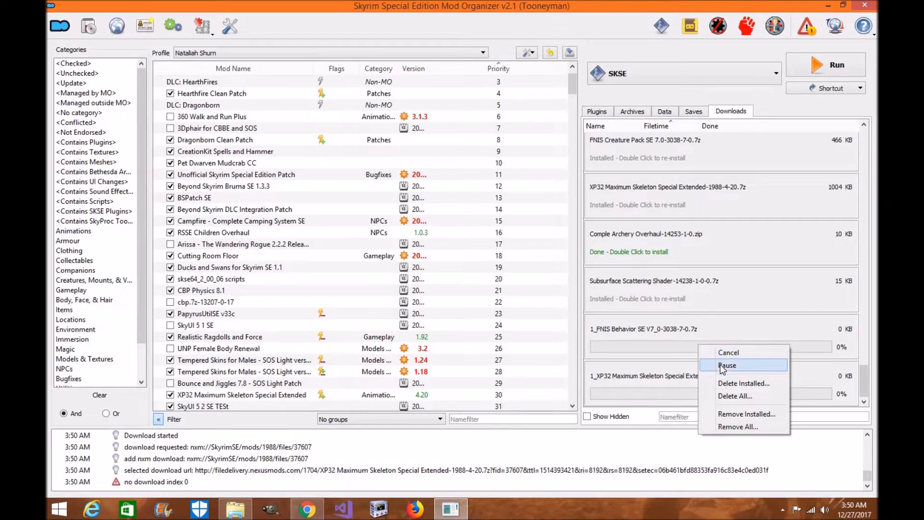
# Dismiss the stalled FNIS download actions and bring up actions for the XP32 skeleton download
pyautogui.click(727, 364)
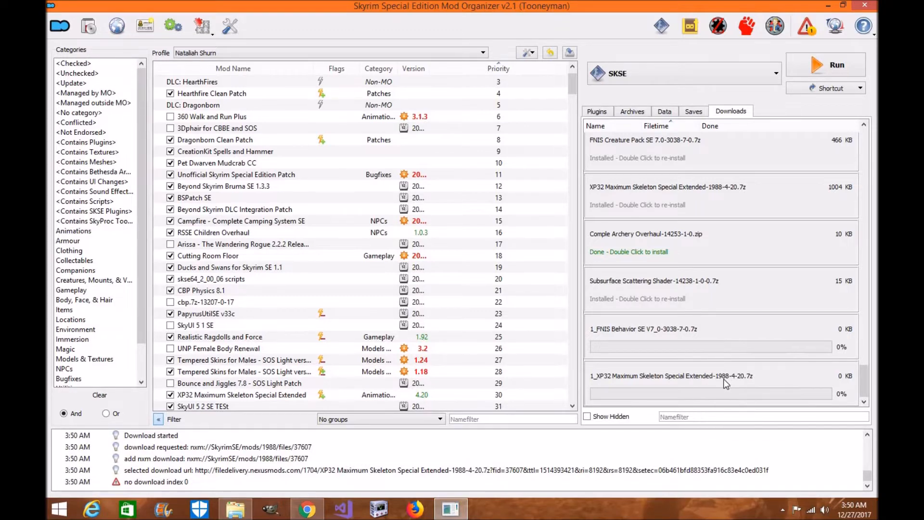
pyautogui.scroll(-3)
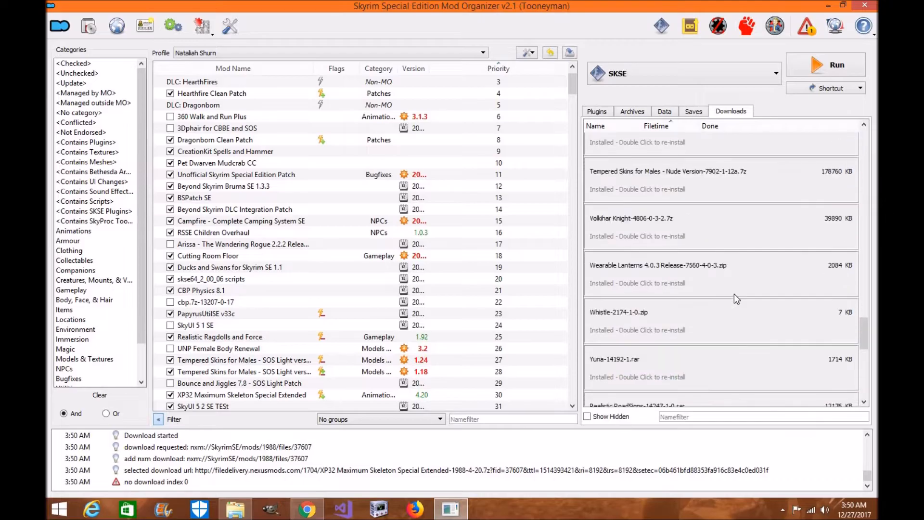
pyautogui.scroll(-3)
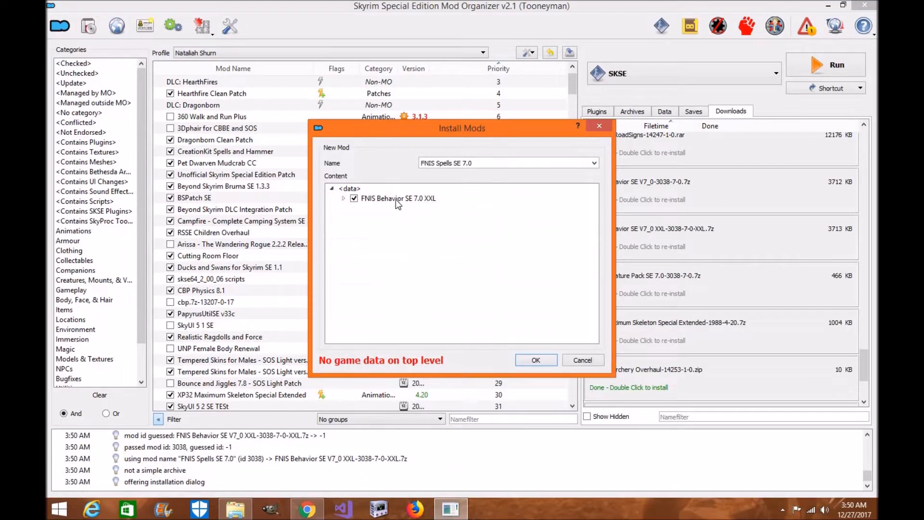
pyautogui.rightClick(397, 198)
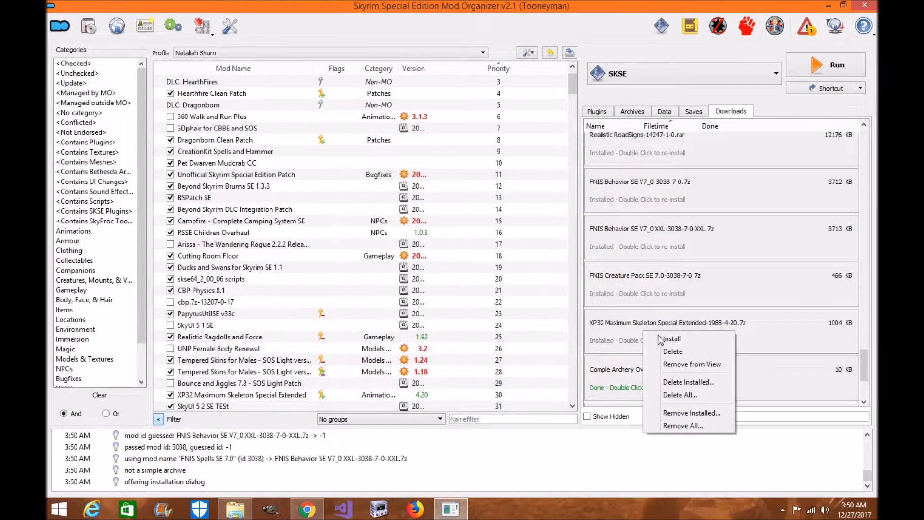
# Install the XP32 archive, keeping Skeleton Rig Map (HDT), default first-person skeleton and default weapon positions
pyautogui.click(671, 339)
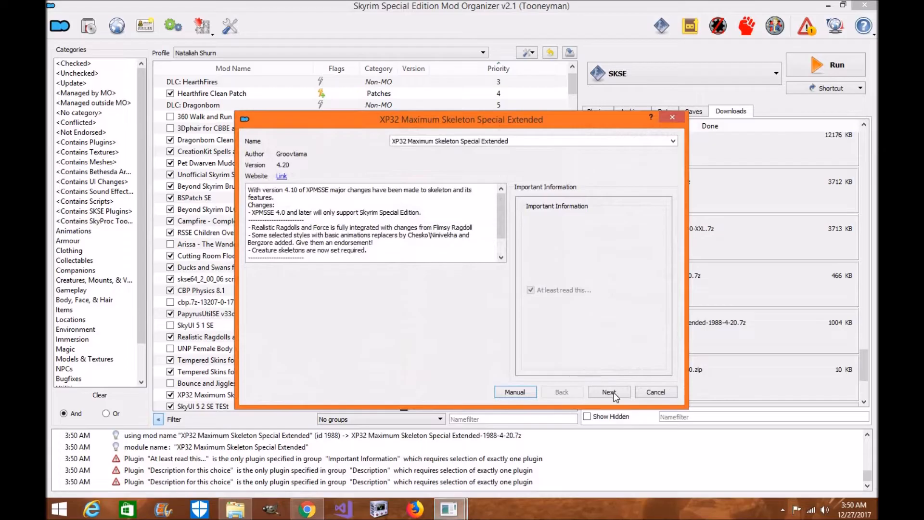
pyautogui.click(608, 392)
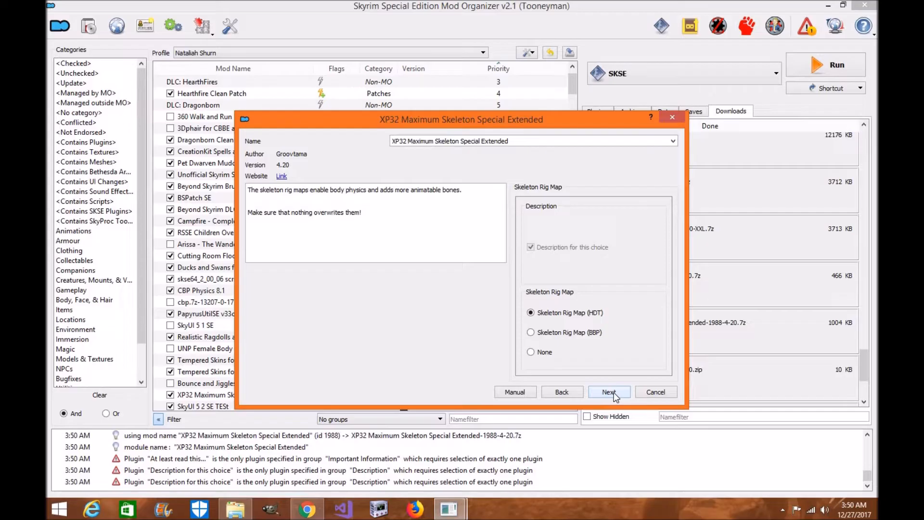
pyautogui.click(531, 312)
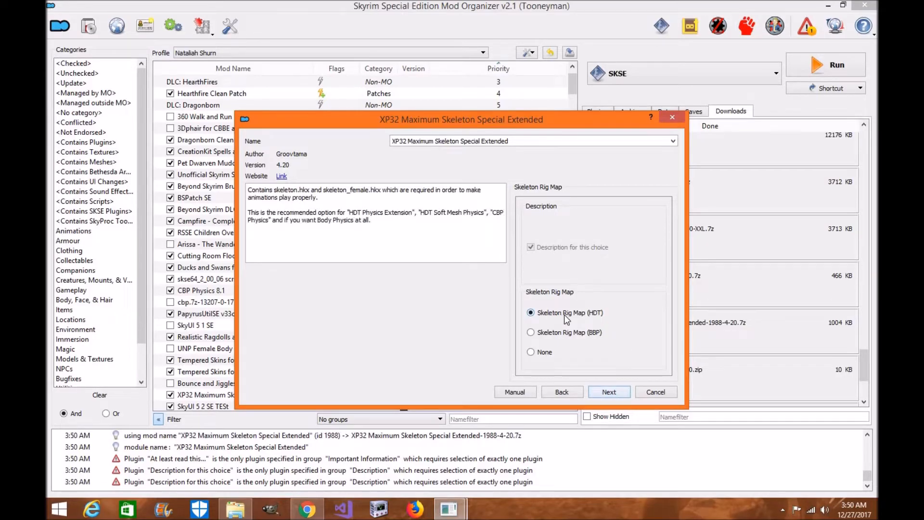
pyautogui.click(610, 392)
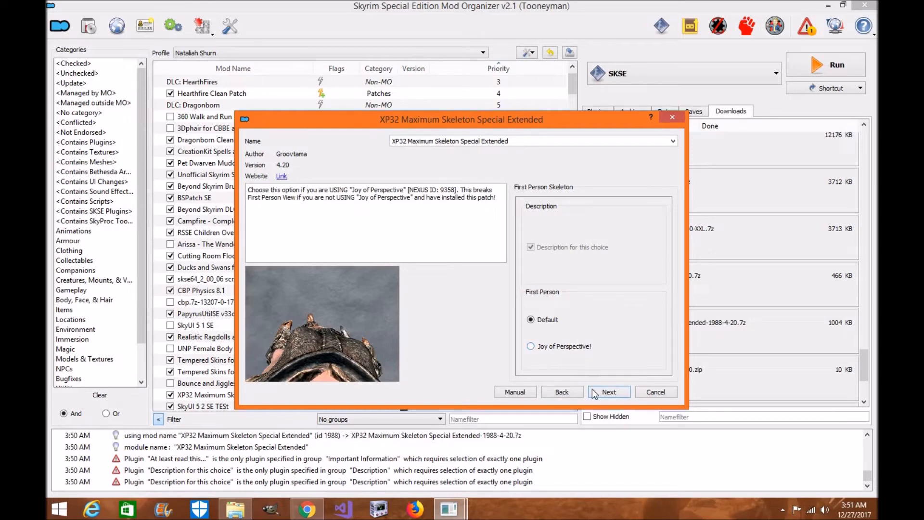
pyautogui.click(609, 392)
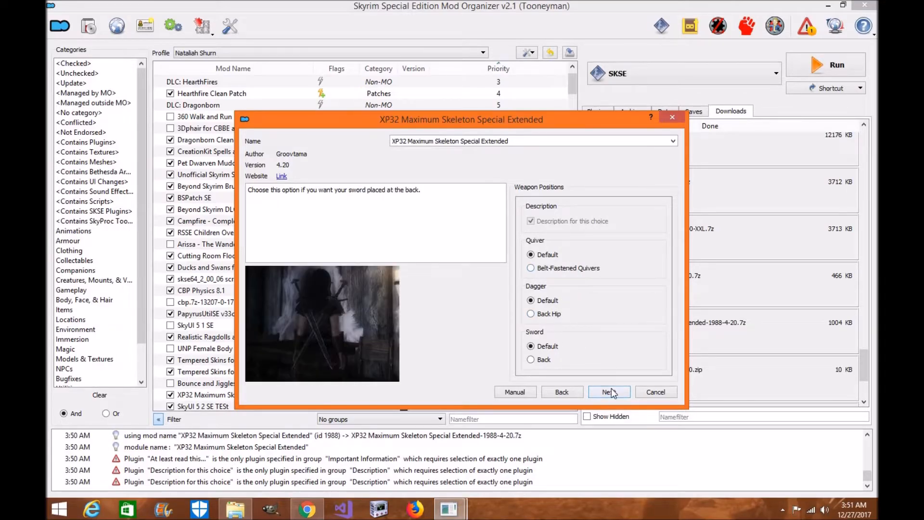
pyautogui.click(609, 392)
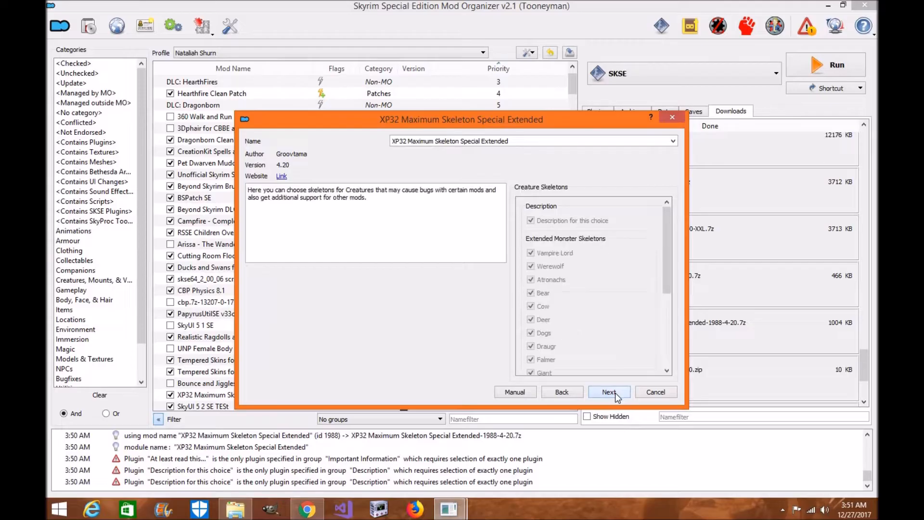
# Accept the creature skeletons page and replace the existing XP32 Maximum Skeleton install
pyautogui.click(609, 392)
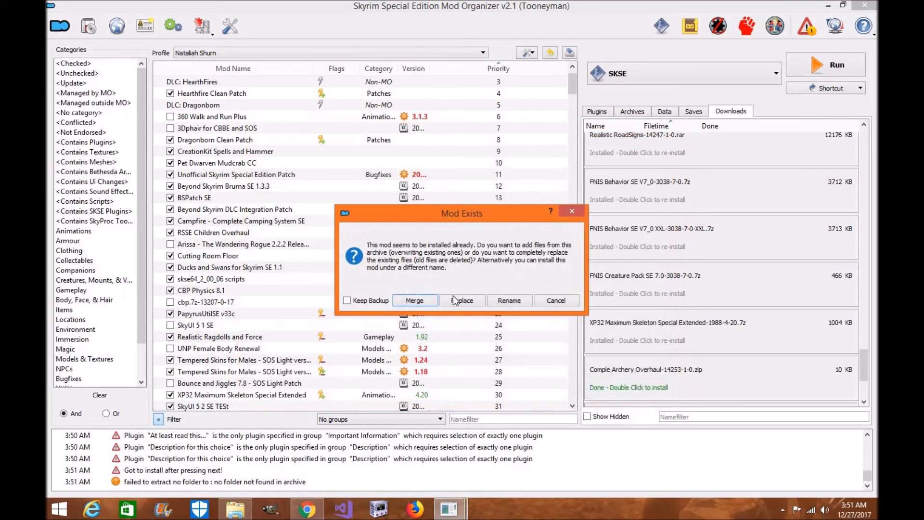
pyautogui.click(462, 300)
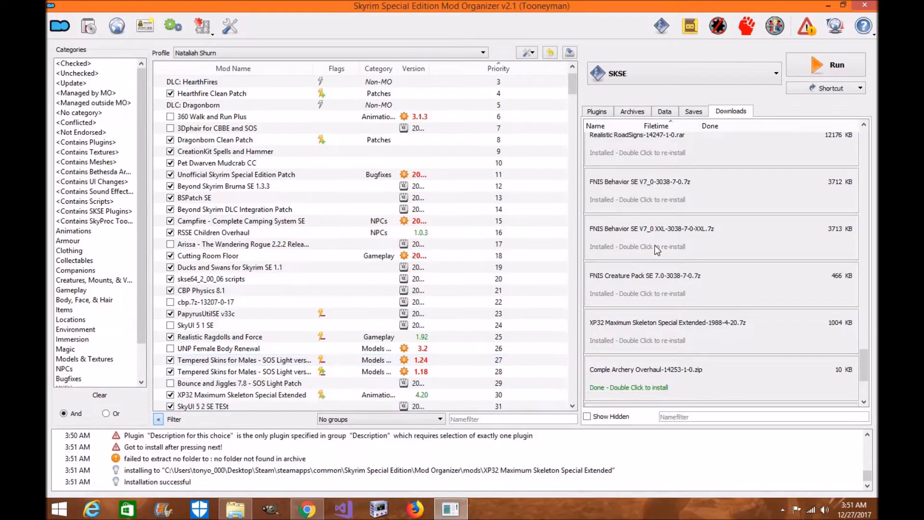
pyautogui.moveTo(652, 205)
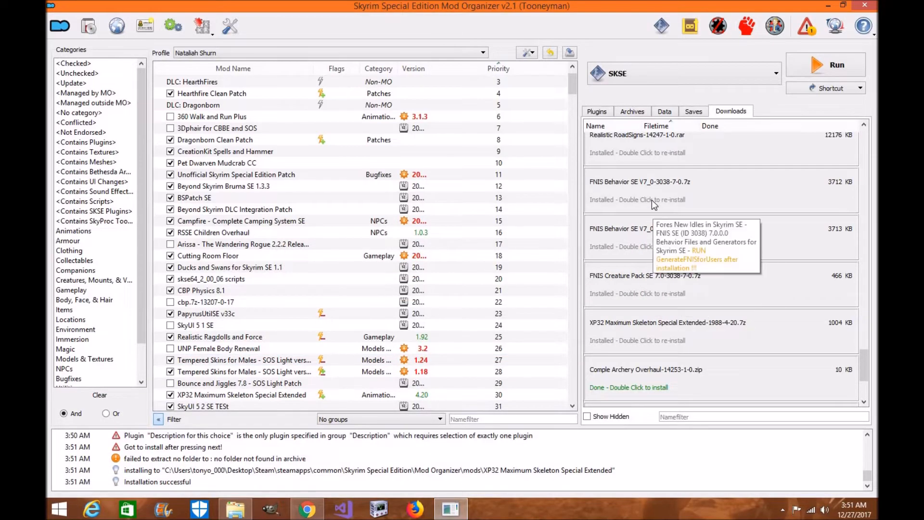
pyautogui.moveTo(666, 252)
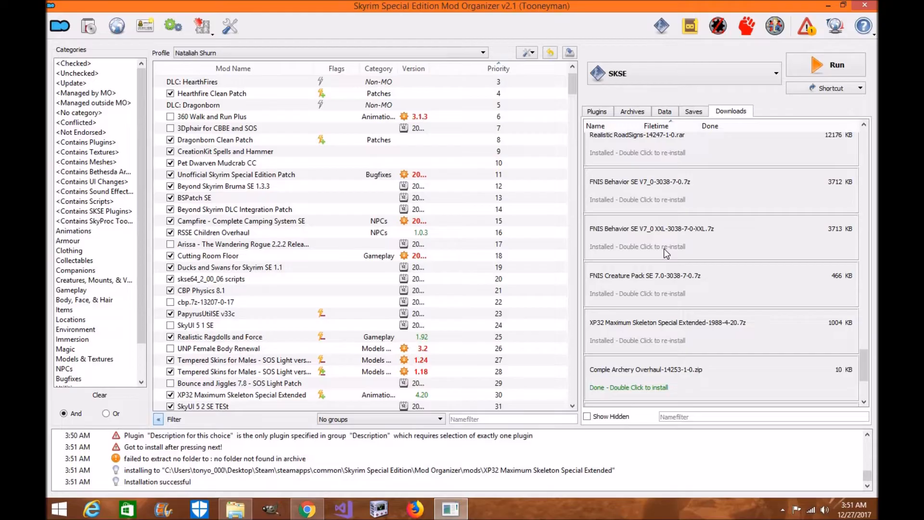
pyautogui.moveTo(676, 194)
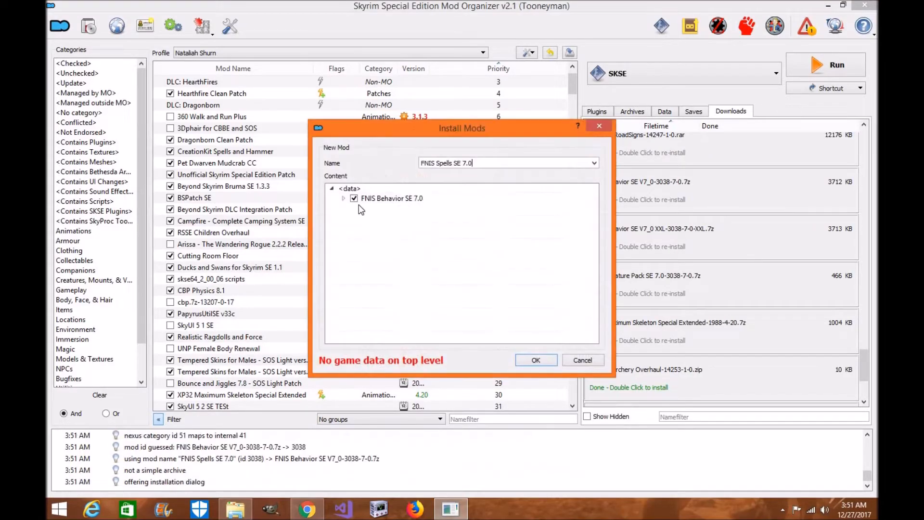
# Set the archive's Data folder as top level and install over the existing FNIS Spells SE 7.0 mod
pyautogui.click(343, 198)
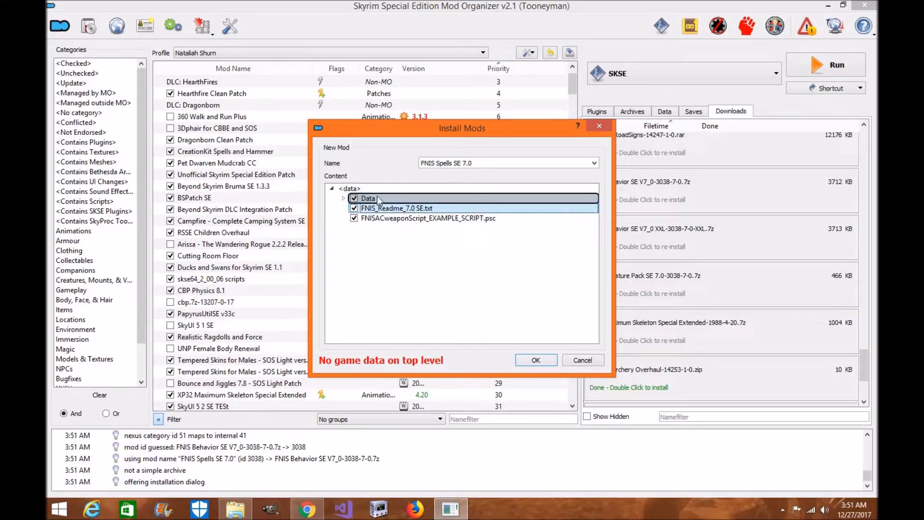
pyautogui.click(343, 198)
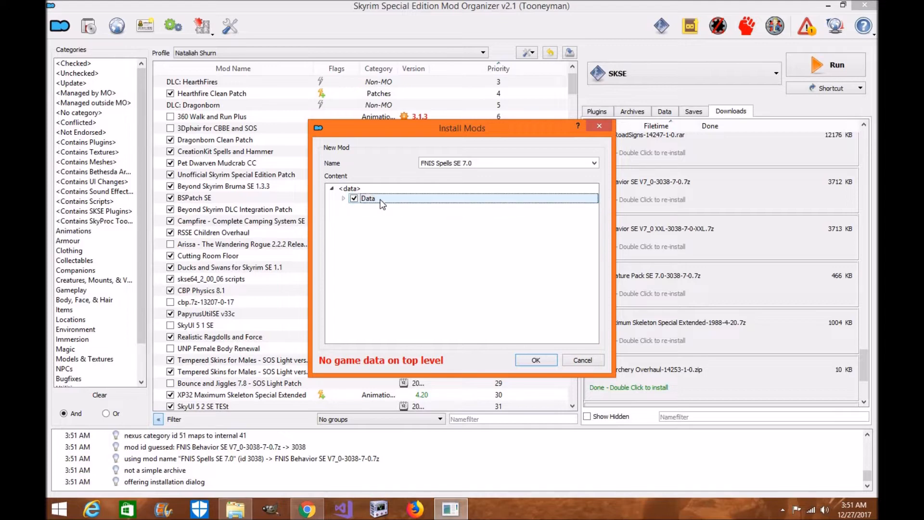
pyautogui.click(344, 198)
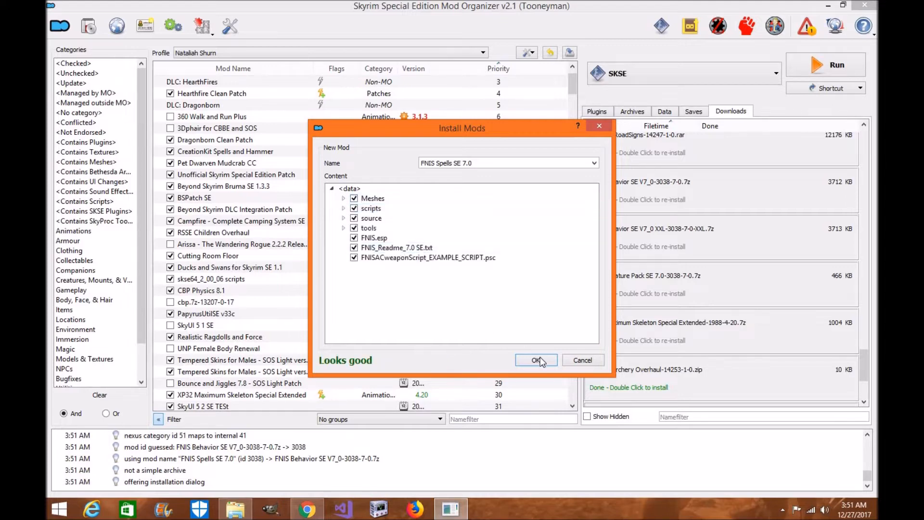
pyautogui.click(536, 360)
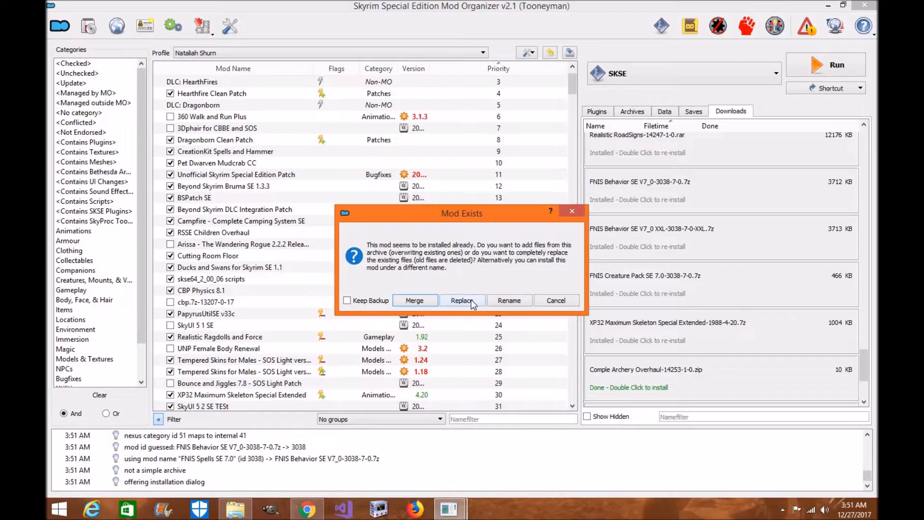
pyautogui.click(462, 300)
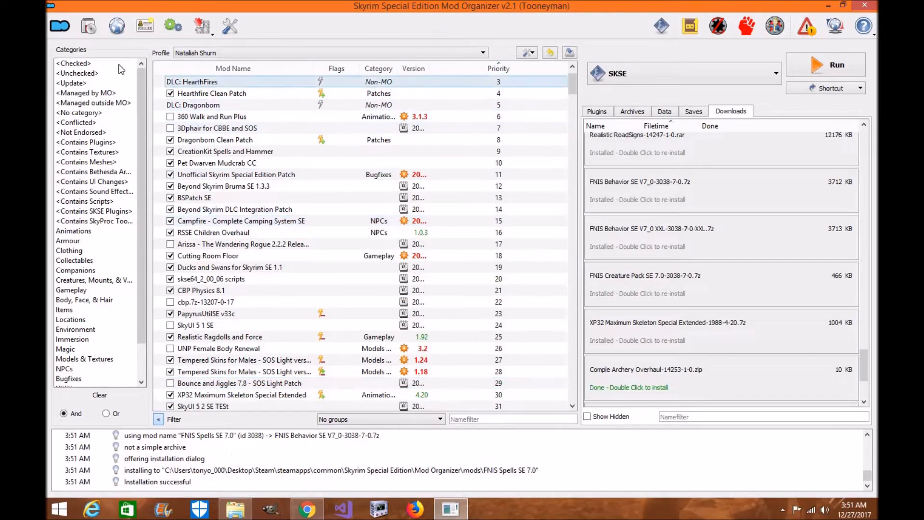
# Filter to checked mods, inspect FNIS.esp in Plugins, and untick the old FNIS Behavior SE V7_0 and FNIS TEST mods
pyautogui.click(73, 64)
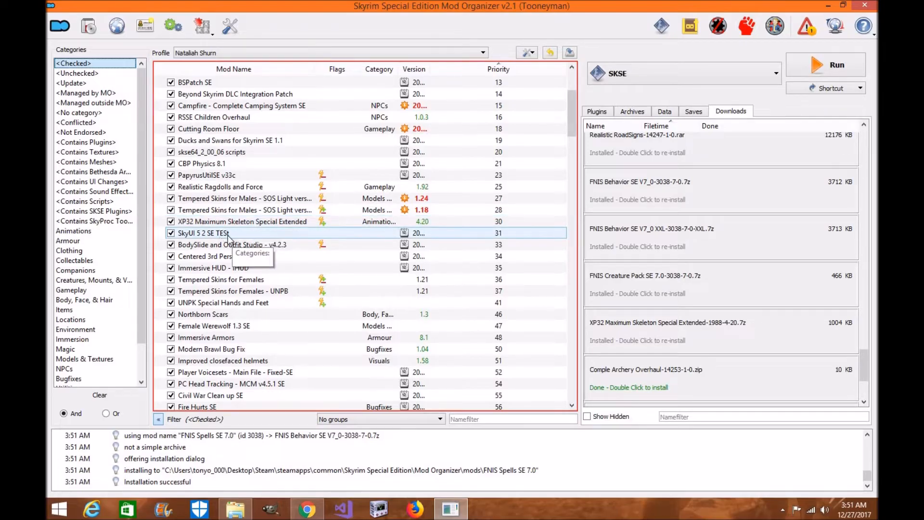
pyautogui.click(242, 221)
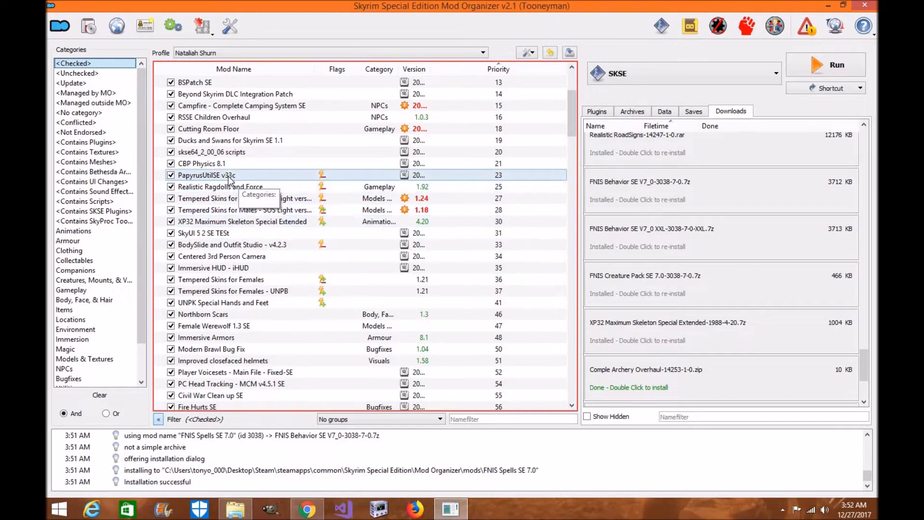
pyautogui.scroll(-3)
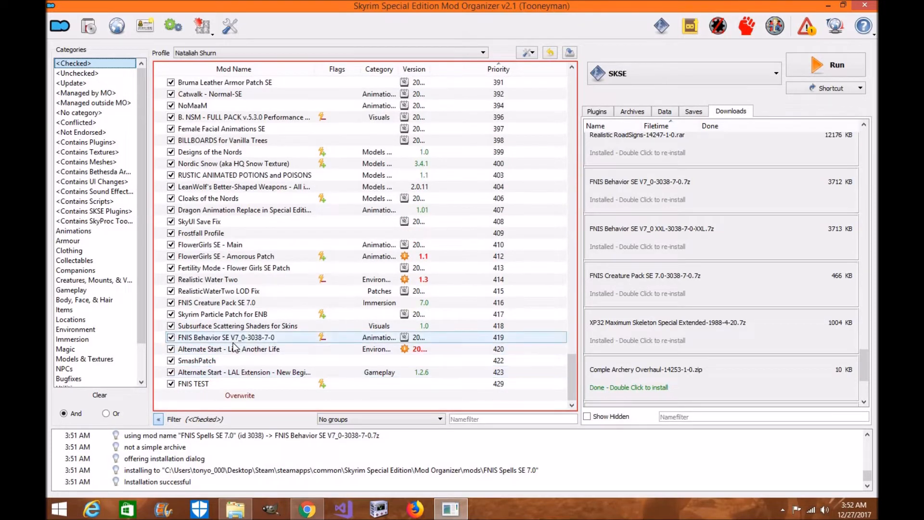
pyautogui.moveTo(631, 181)
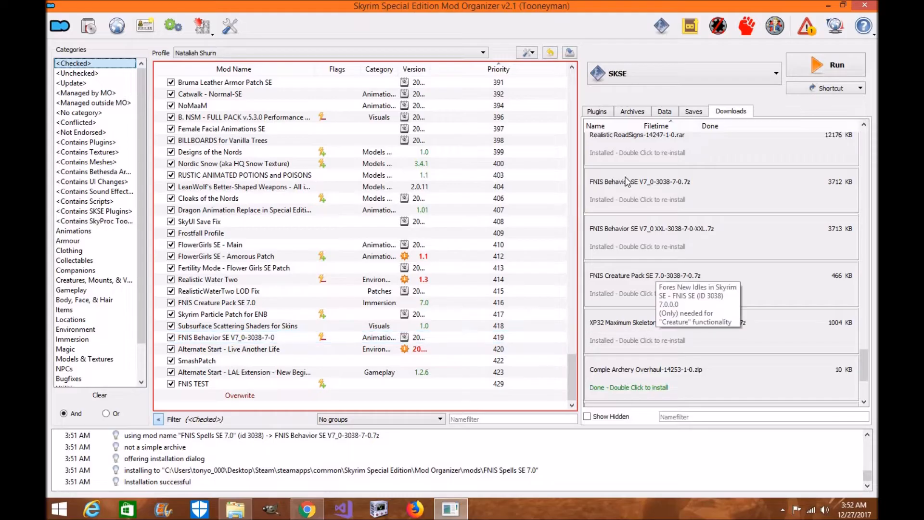
pyautogui.click(597, 111)
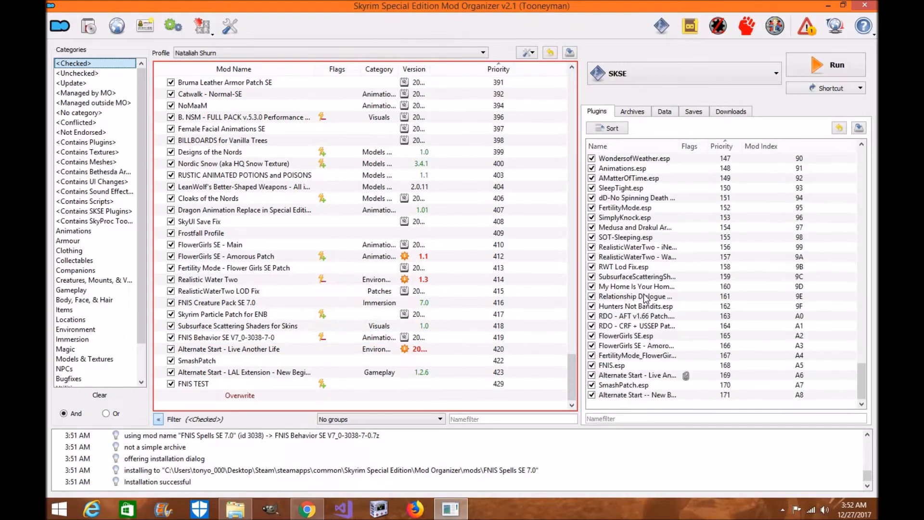
pyautogui.click(611, 365)
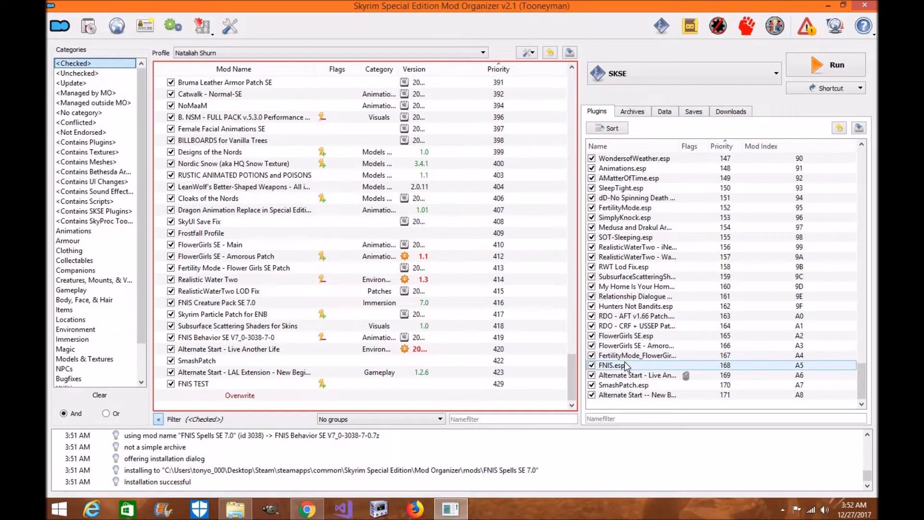
pyautogui.moveTo(623, 367)
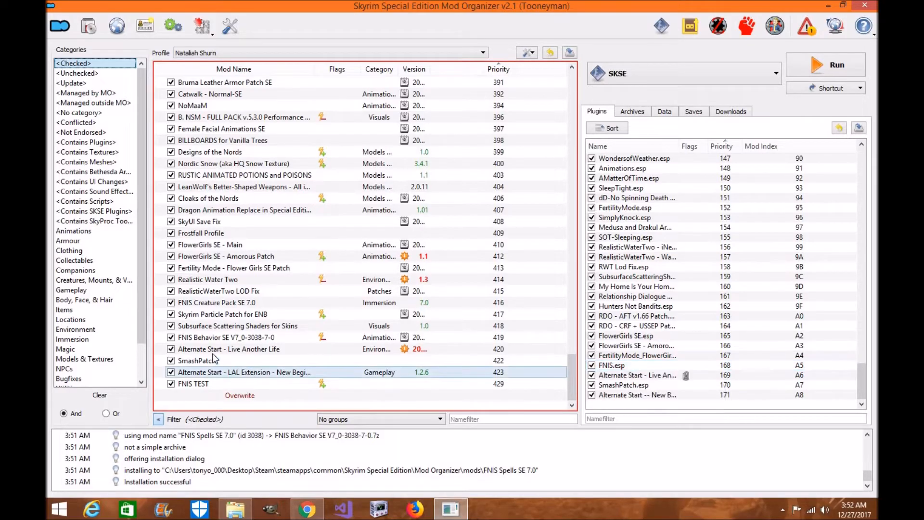
pyautogui.moveTo(192, 341)
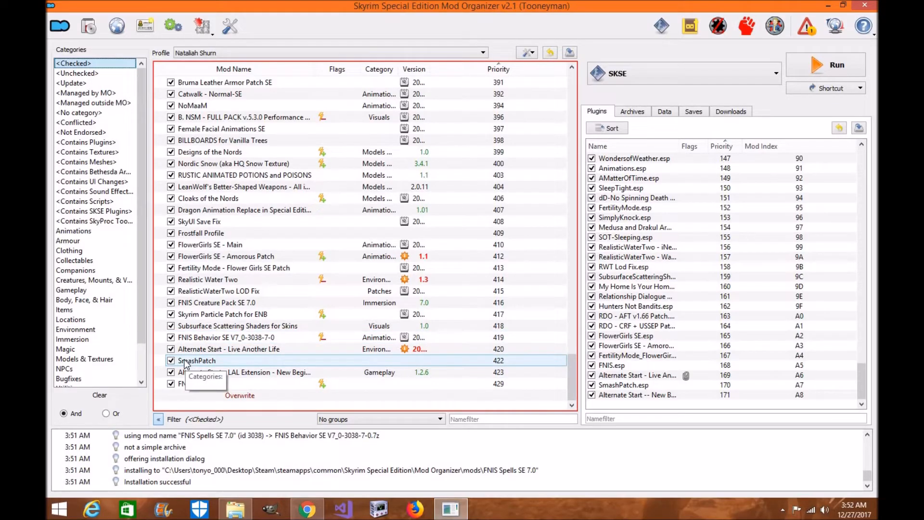
pyautogui.click(235, 337)
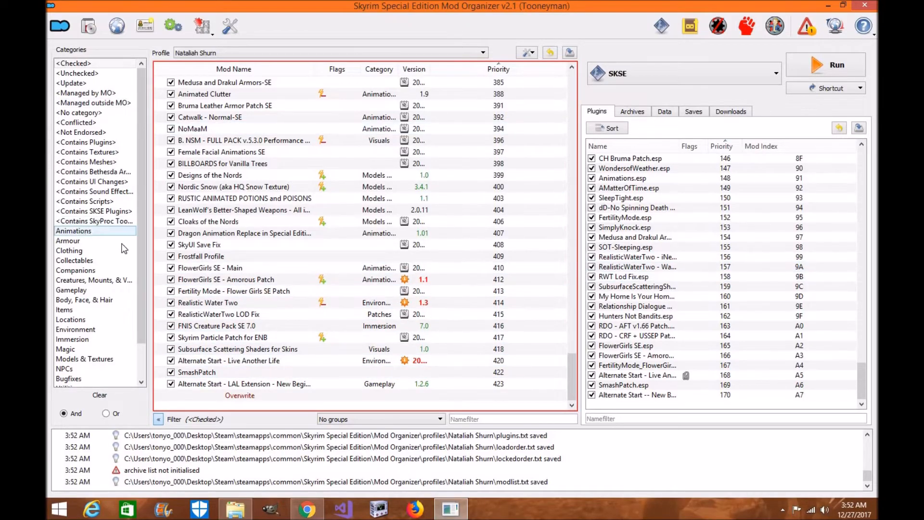
pyautogui.click(74, 231)
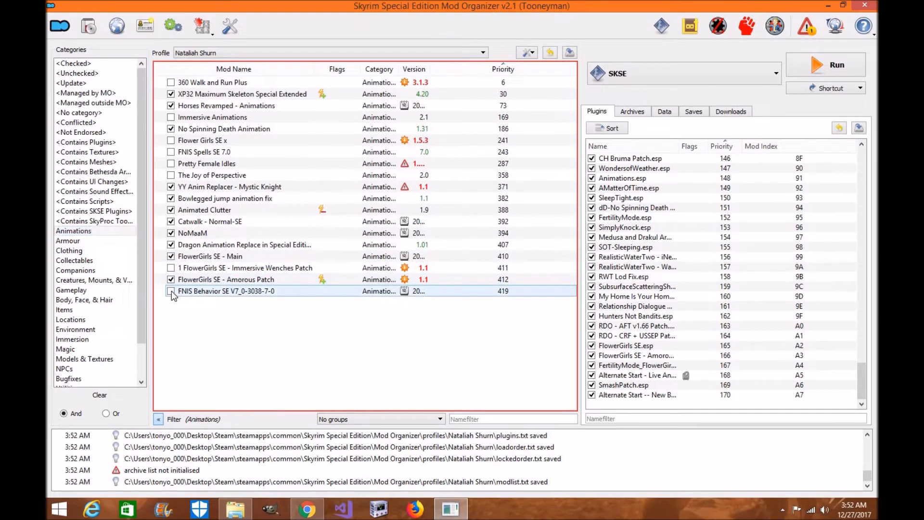
pyautogui.click(73, 63)
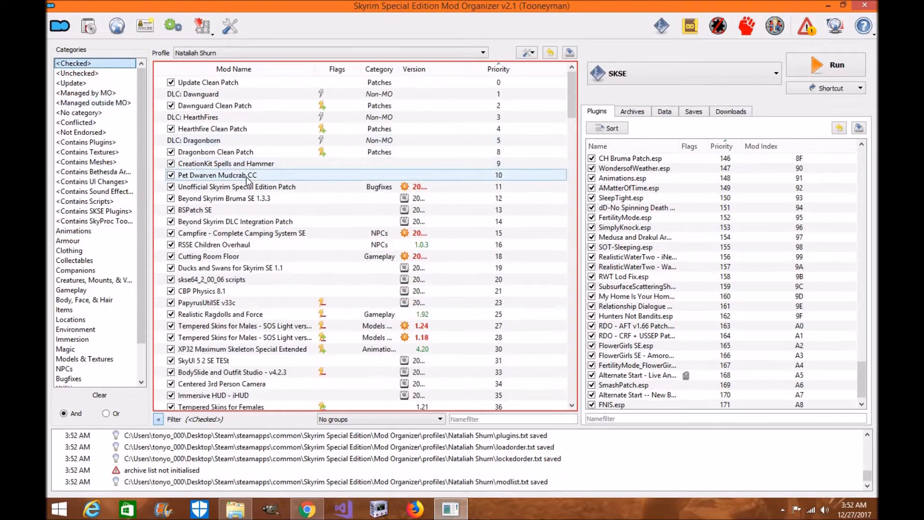
pyautogui.scroll(-3)
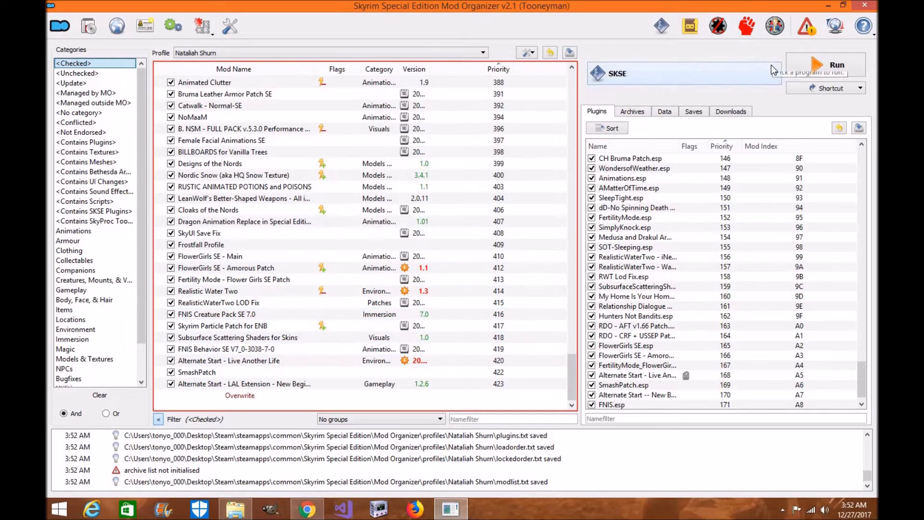
# Start a new FNIS entry in the executables editor and browse for its binary
pyautogui.click(774, 73)
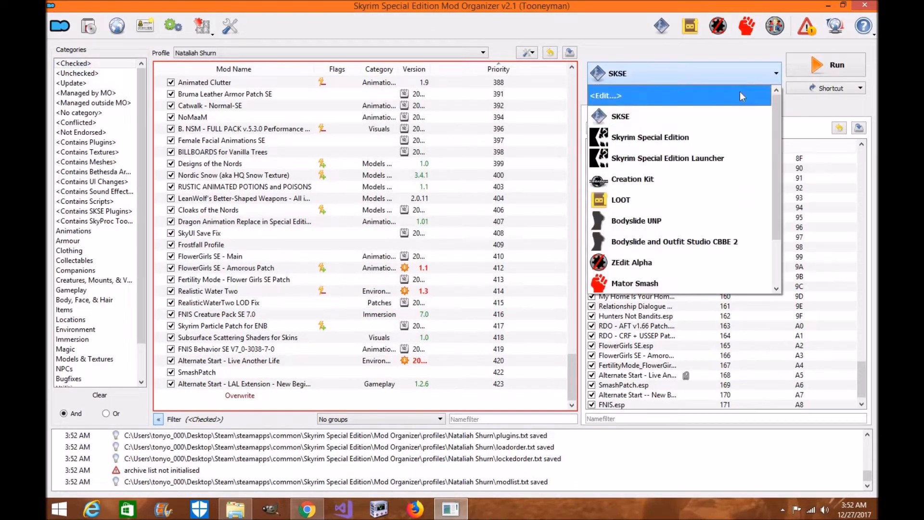
pyautogui.moveTo(719, 97)
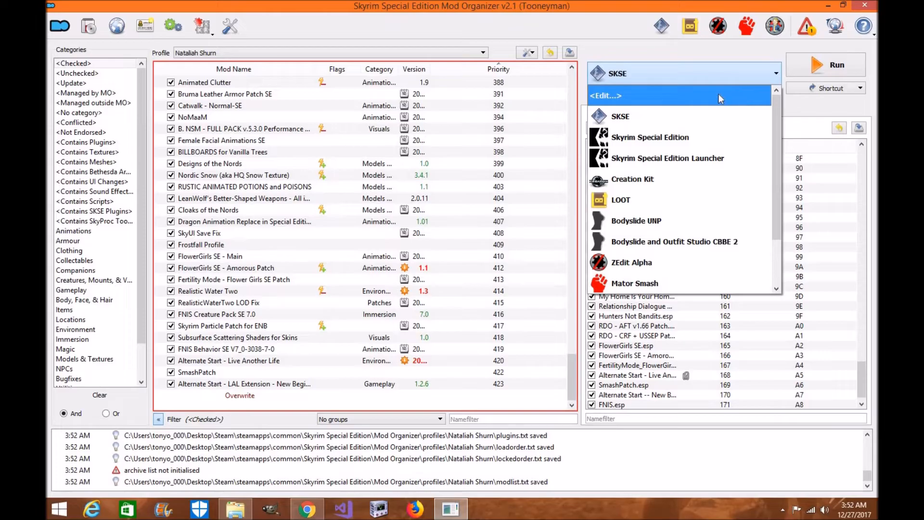
pyautogui.click(606, 95)
pyautogui.write('FNIS')
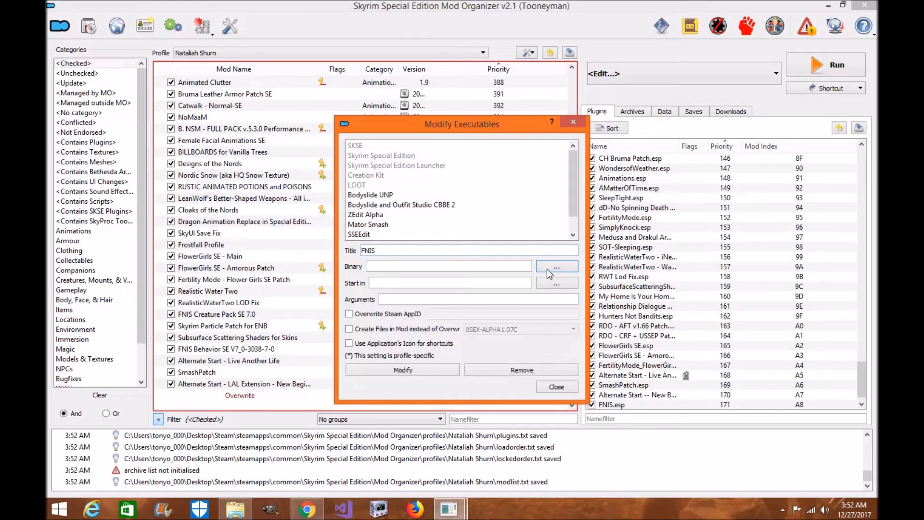
pyautogui.click(557, 266)
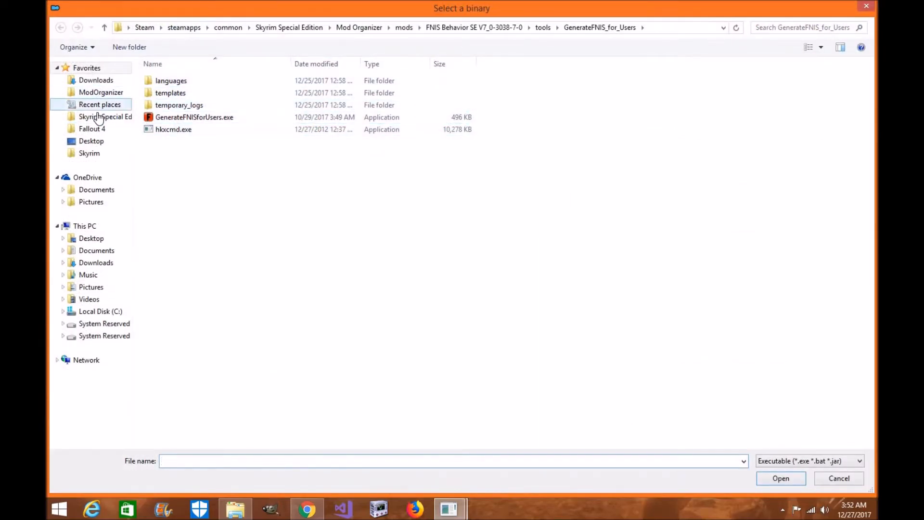
# Navigate into Mod Organizer\mods\FNIS Behavior SE from the Skyrim Special Edition folder
pyautogui.click(107, 117)
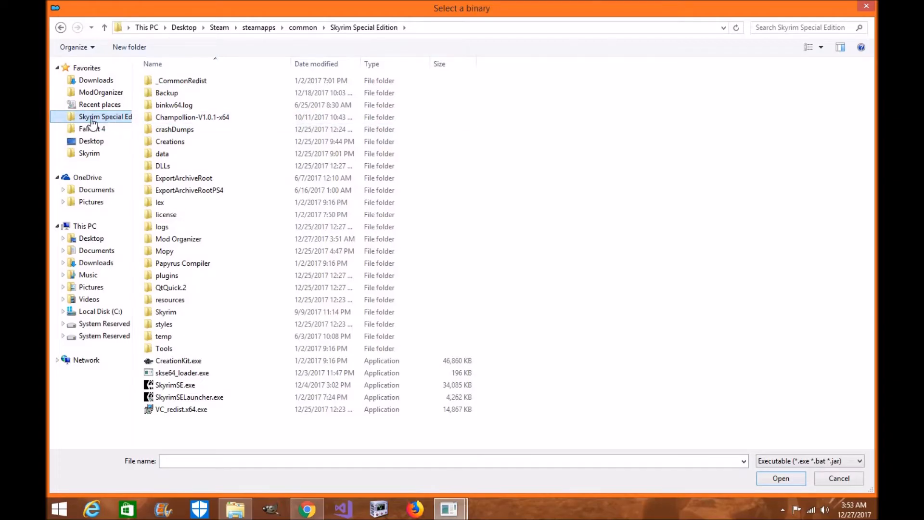
pyautogui.click(179, 238)
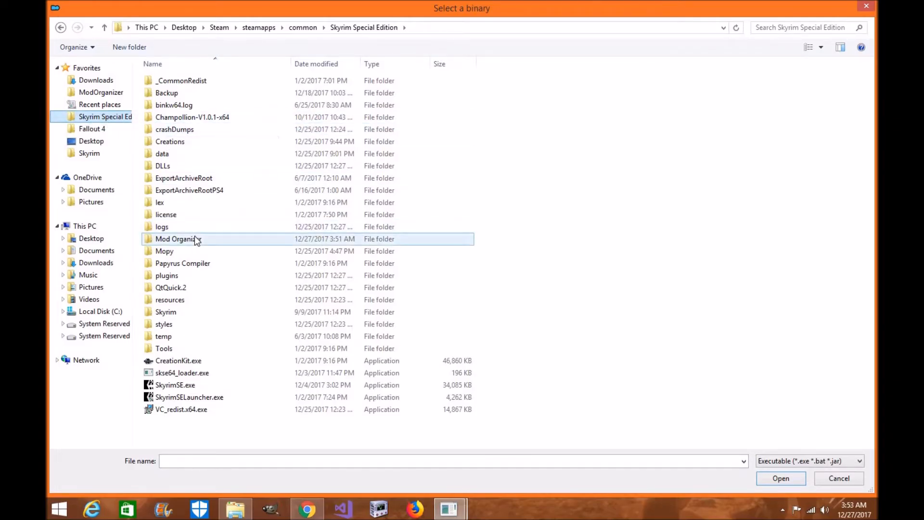
pyautogui.doubleClick(174, 239)
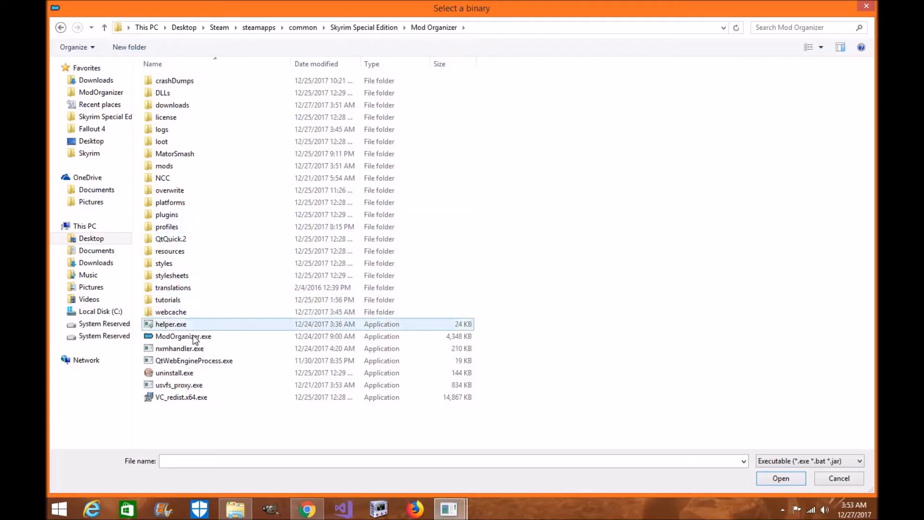
pyautogui.click(174, 154)
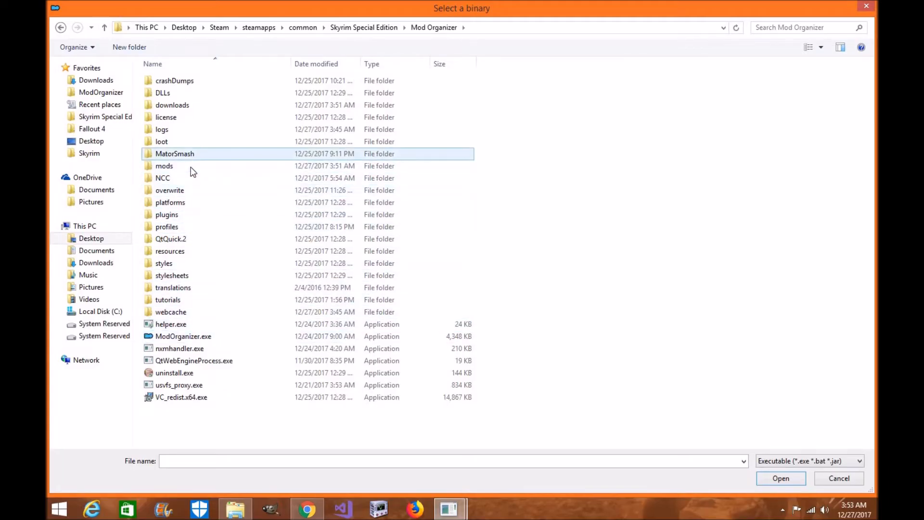
pyautogui.doubleClick(164, 166)
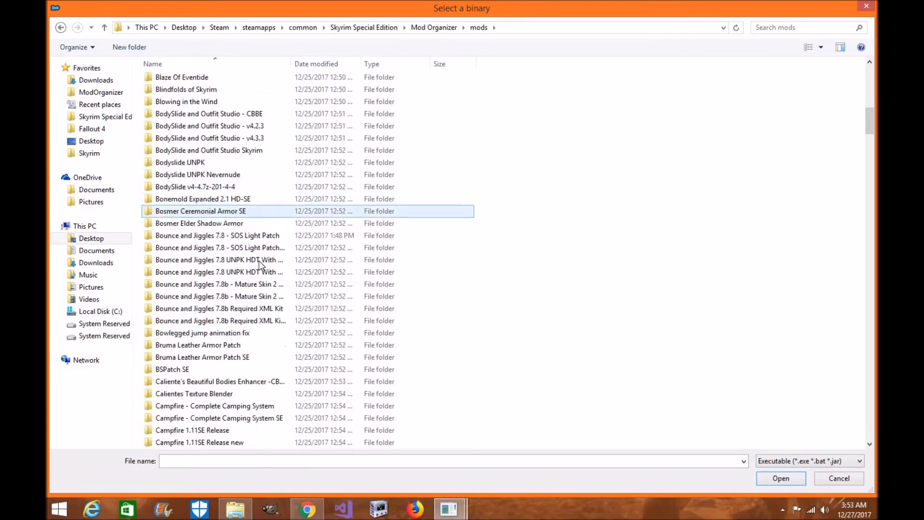
pyautogui.scroll(-3)
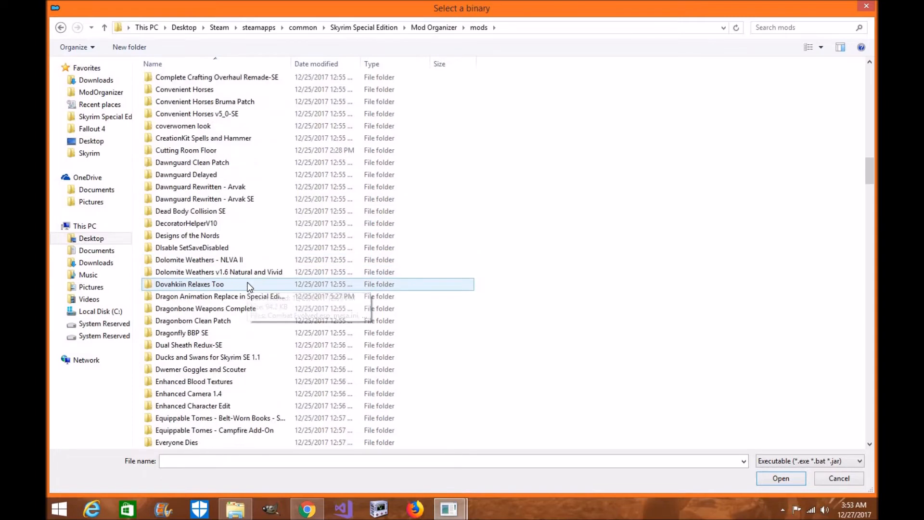
pyautogui.scroll(-3)
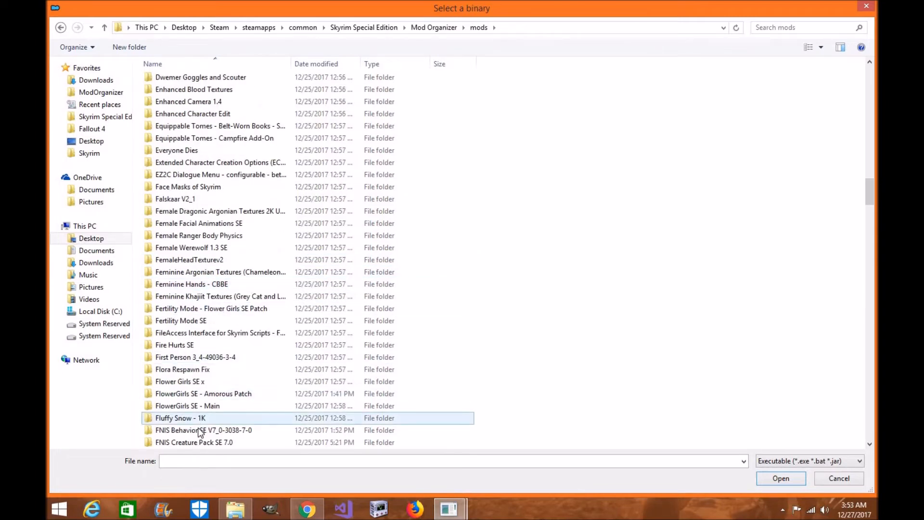
pyautogui.doubleClick(200, 430)
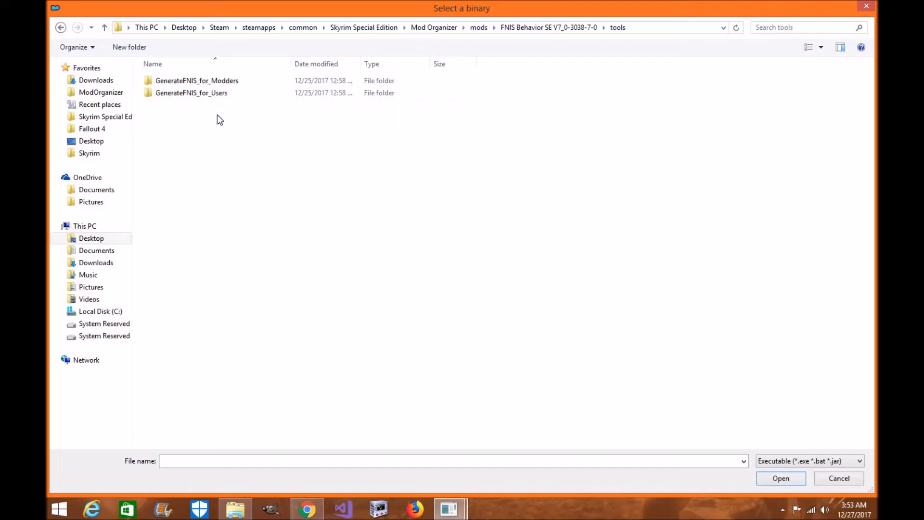
# Point the FNIS entry at tools\GenerateFNIS_for_Users\GenerateFNISforUsers.exe and close the editor
pyautogui.click(191, 92)
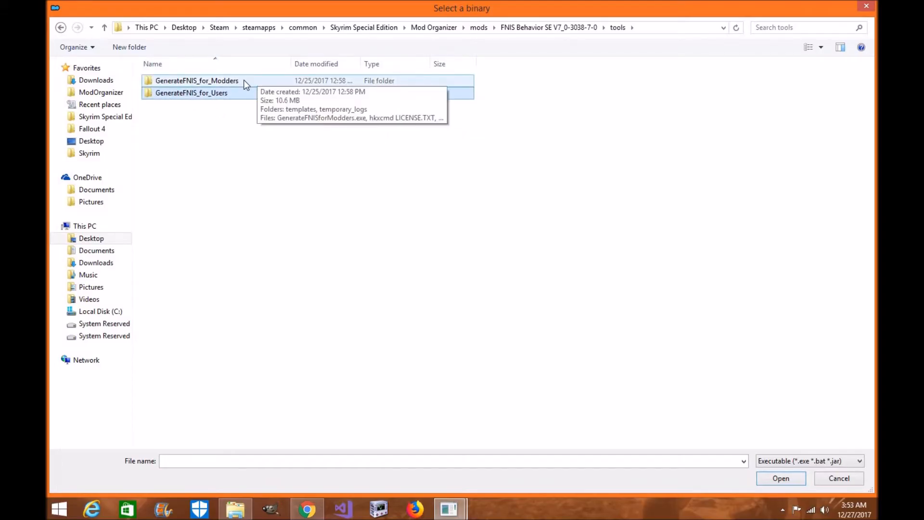
pyautogui.click(191, 93)
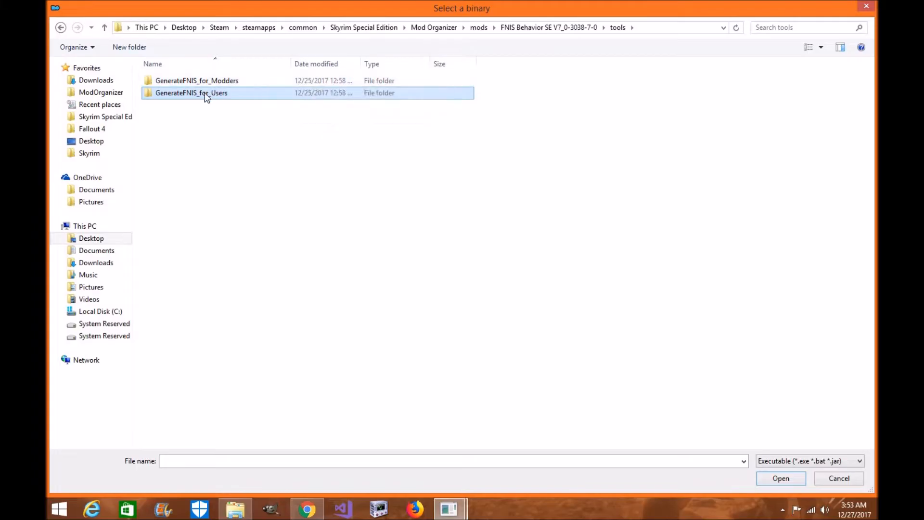
pyautogui.moveTo(203, 97)
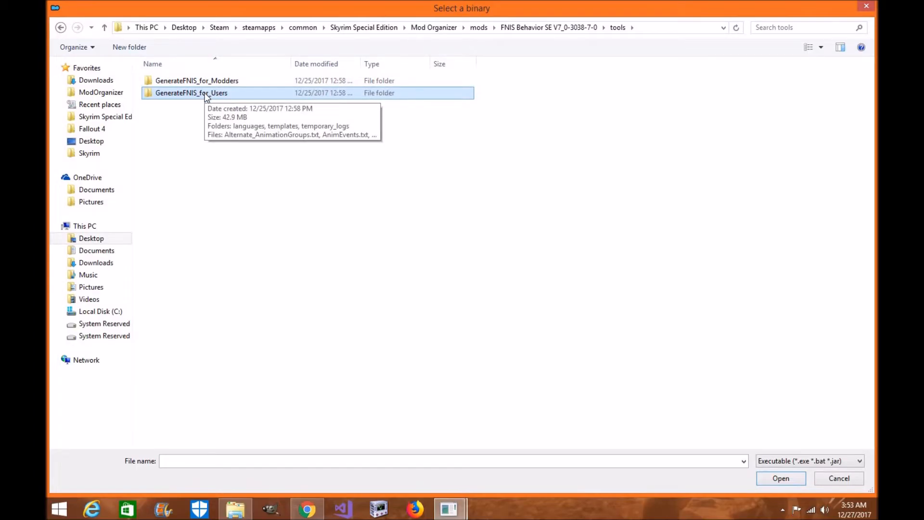
pyautogui.doubleClick(184, 93)
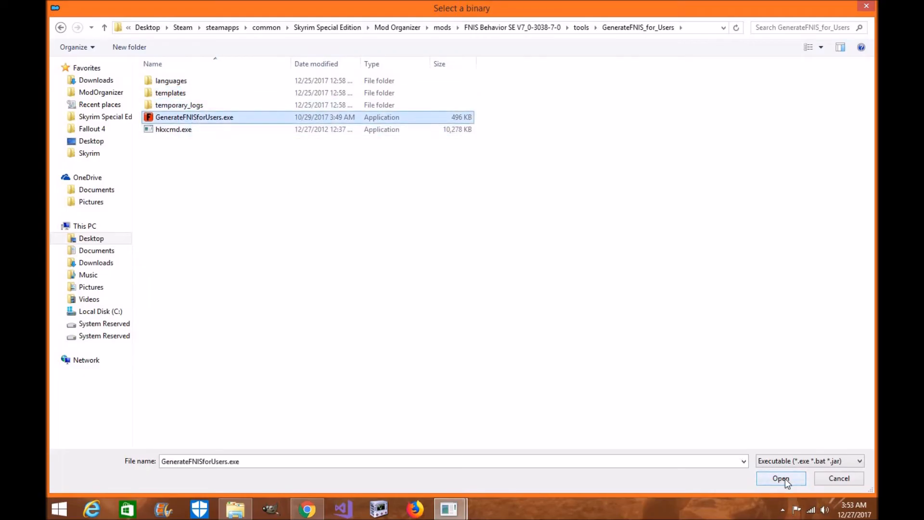
pyautogui.click(780, 478)
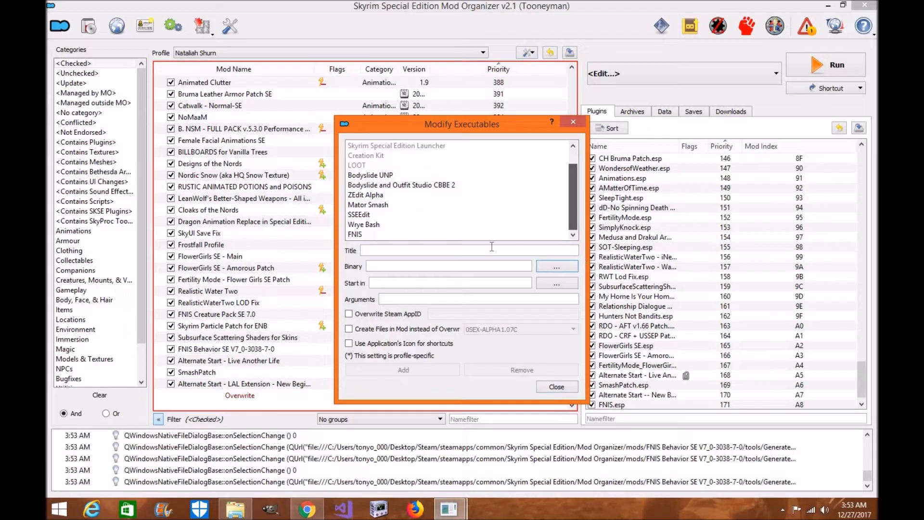
pyautogui.click(355, 235)
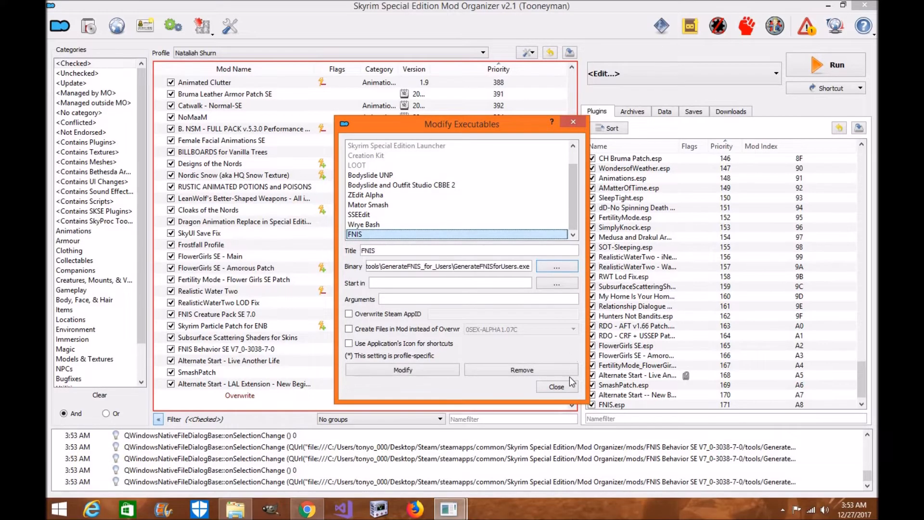
pyautogui.click(556, 386)
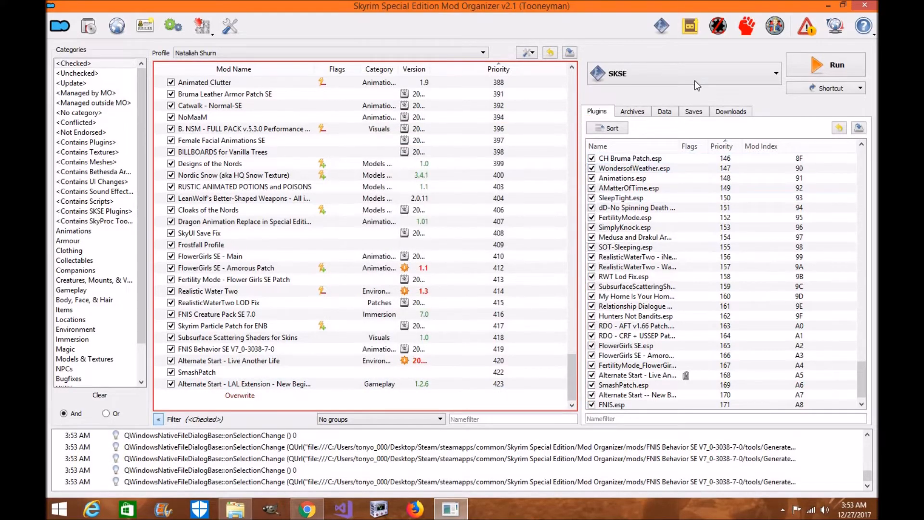
# Select FNIS as the launch entry and create a desktop shortcut for it
pyautogui.click(772, 73)
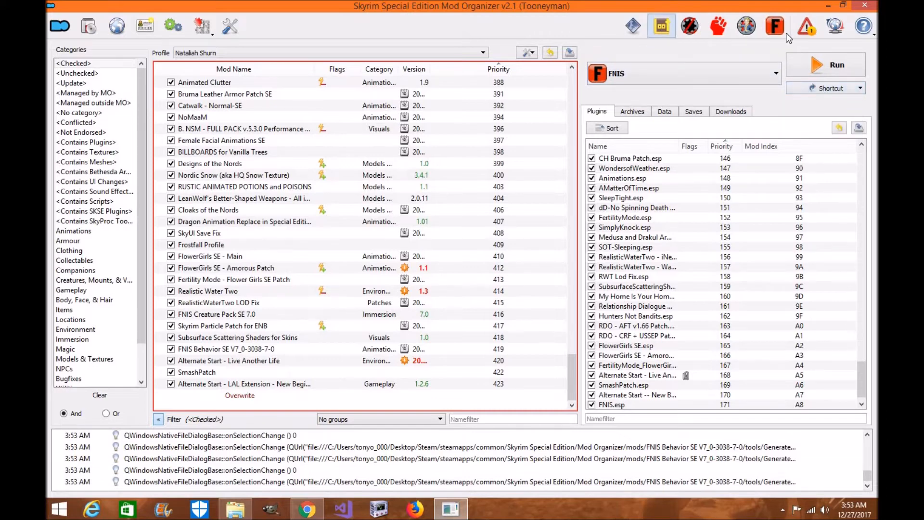
pyautogui.moveTo(826, 94)
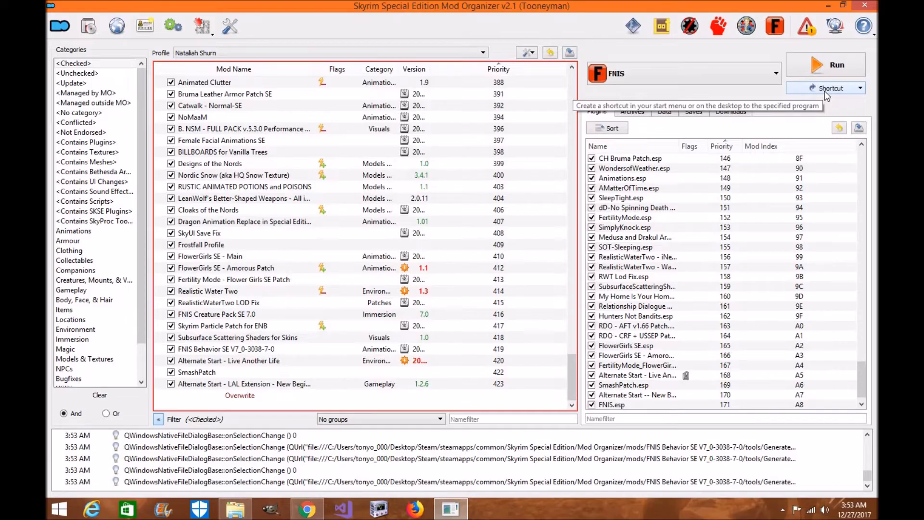
pyautogui.click(861, 88)
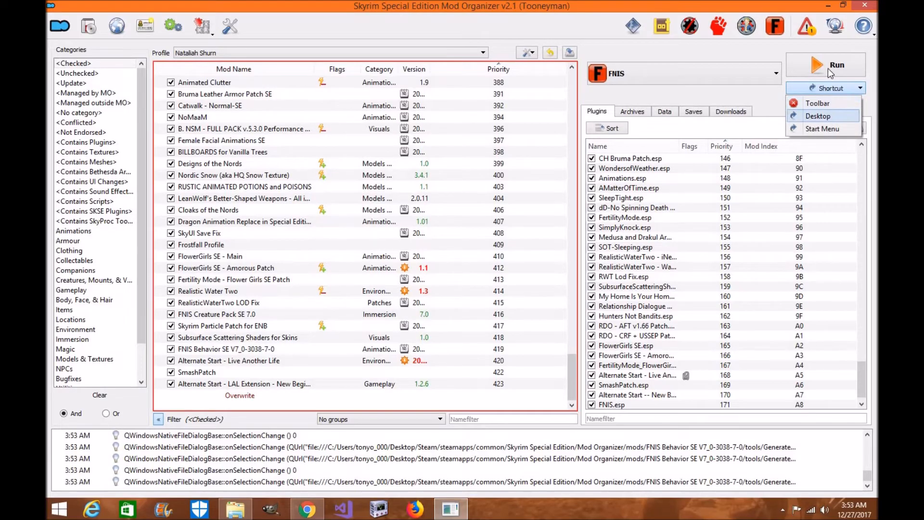
pyautogui.click(818, 116)
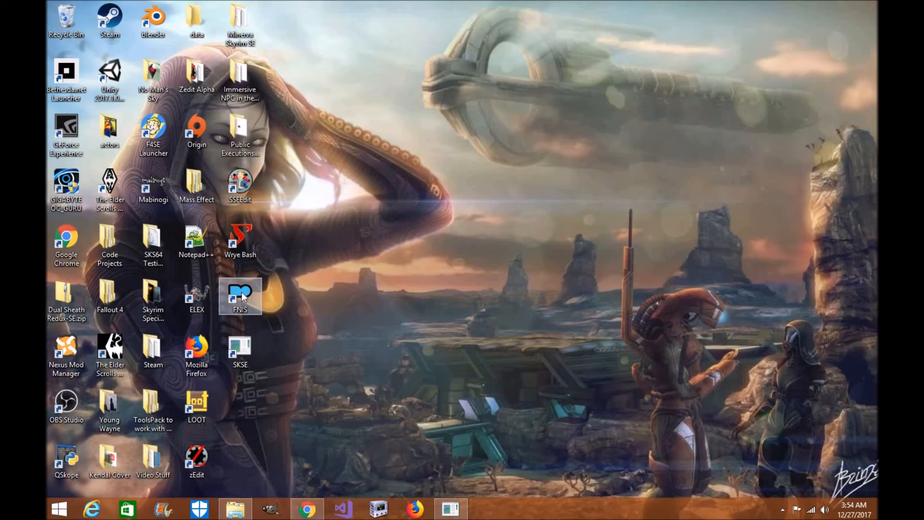
# From the FNIS shortcut's Properties, start Change Icon and browse into Mod Organizer\mods
pyautogui.rightClick(239, 295)
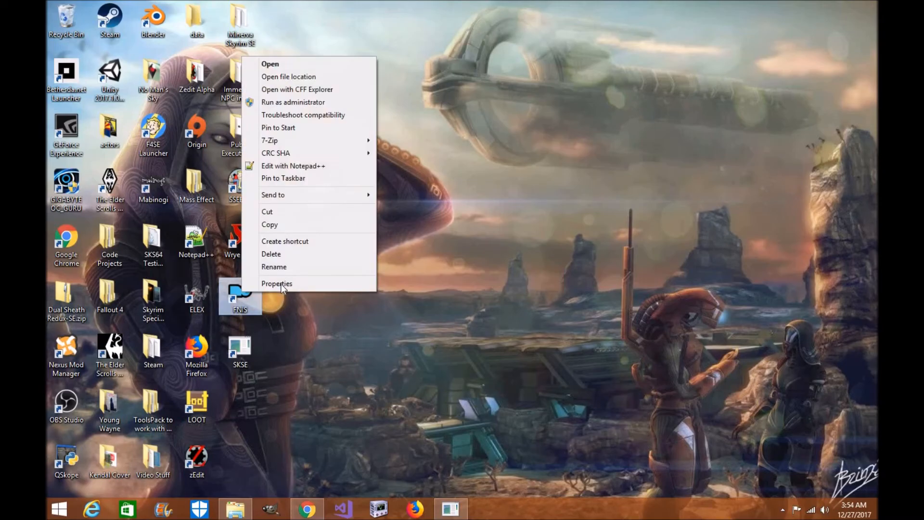
pyautogui.click(276, 283)
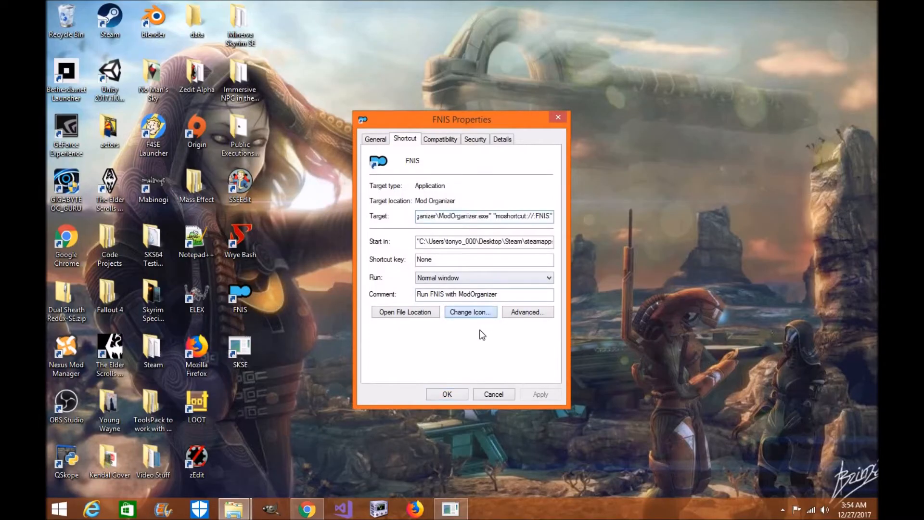
pyautogui.click(470, 312)
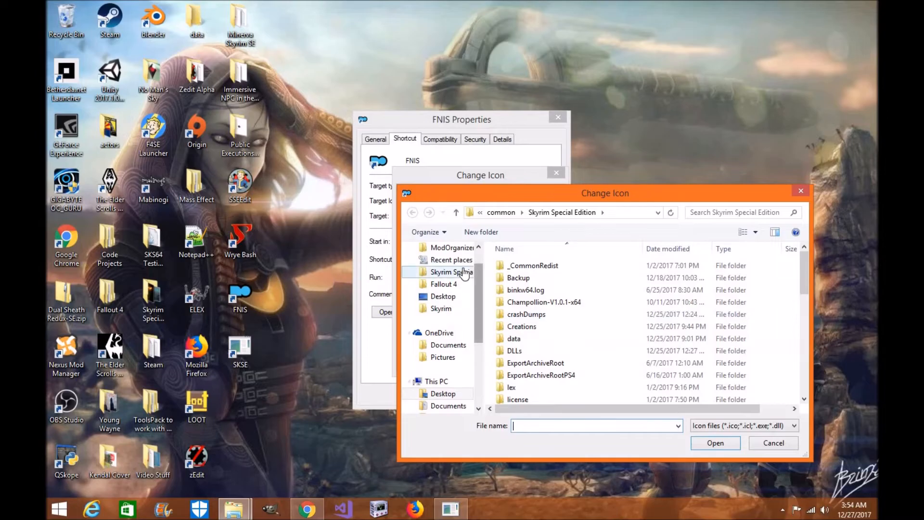
pyautogui.click(451, 272)
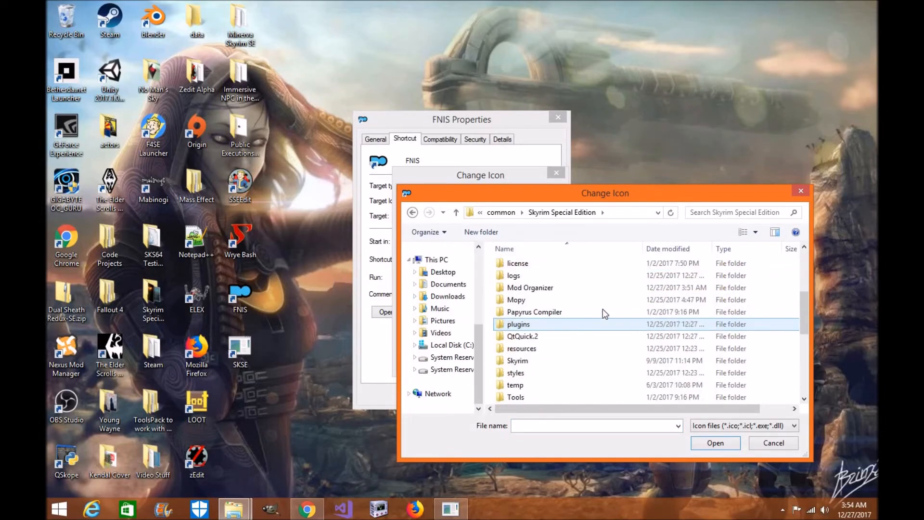
pyautogui.doubleClick(530, 287)
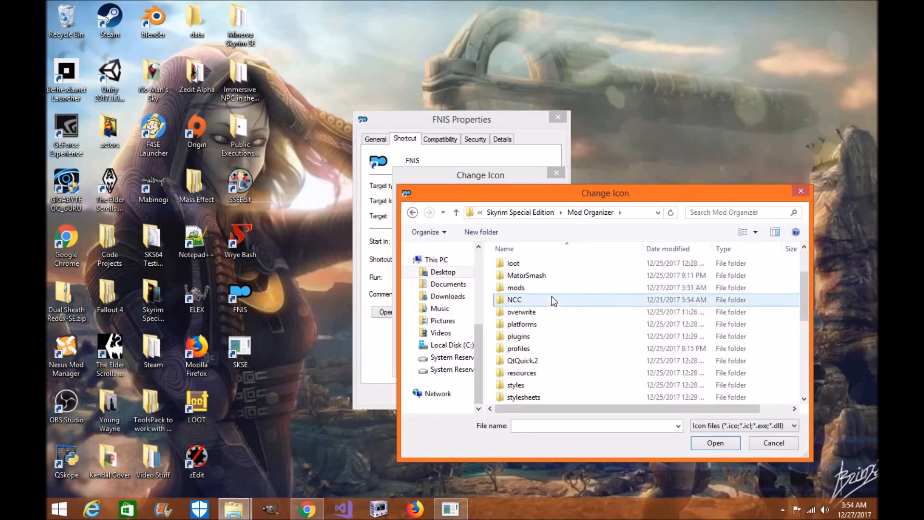
pyautogui.doubleClick(515, 287)
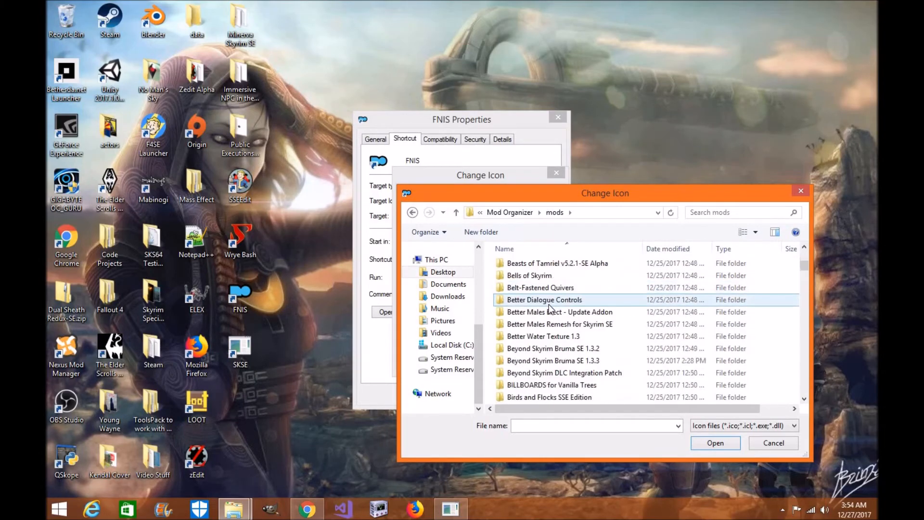
# Use GenerateFNISforUsers.exe's red F icon for the shortcut and apply it
pyautogui.scroll(-3)
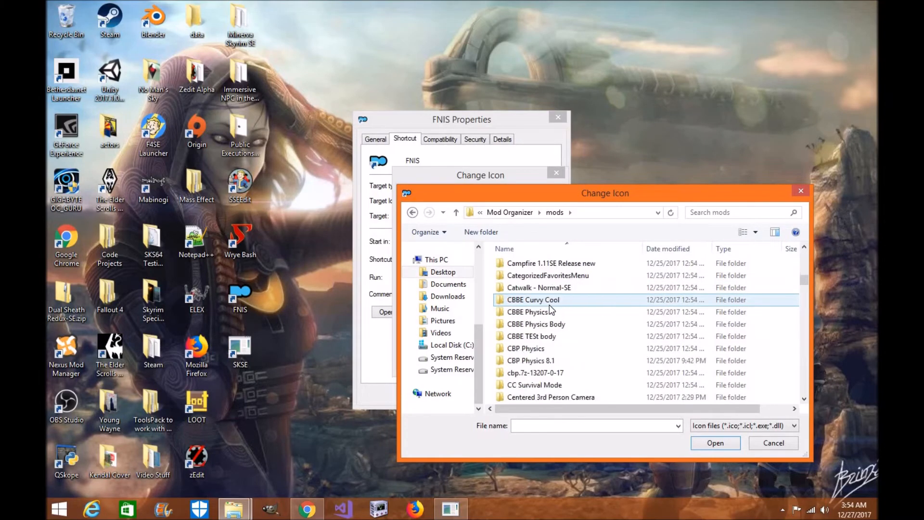
pyautogui.scroll(-3)
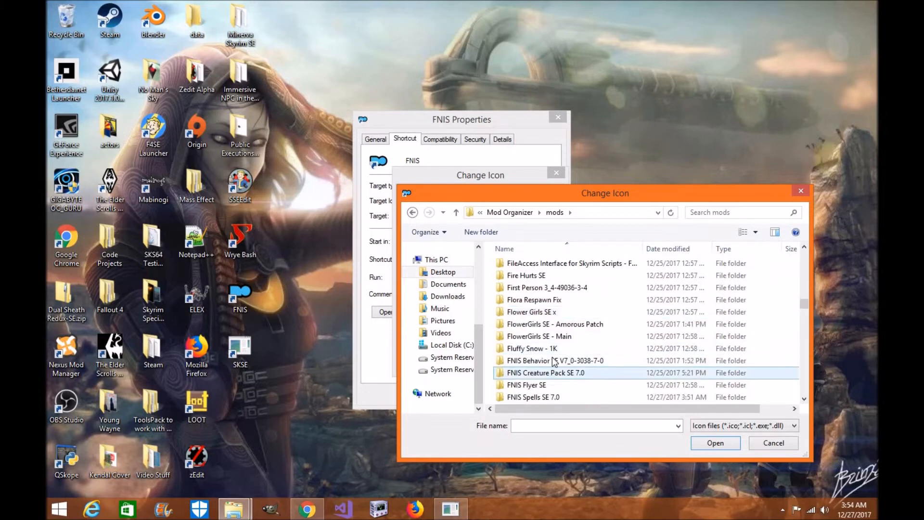
pyautogui.doubleClick(552, 360)
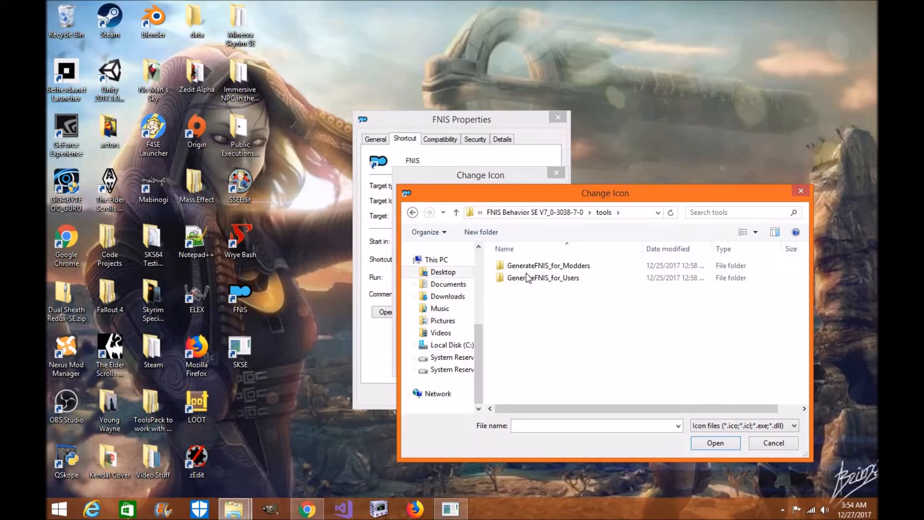
pyautogui.doubleClick(544, 278)
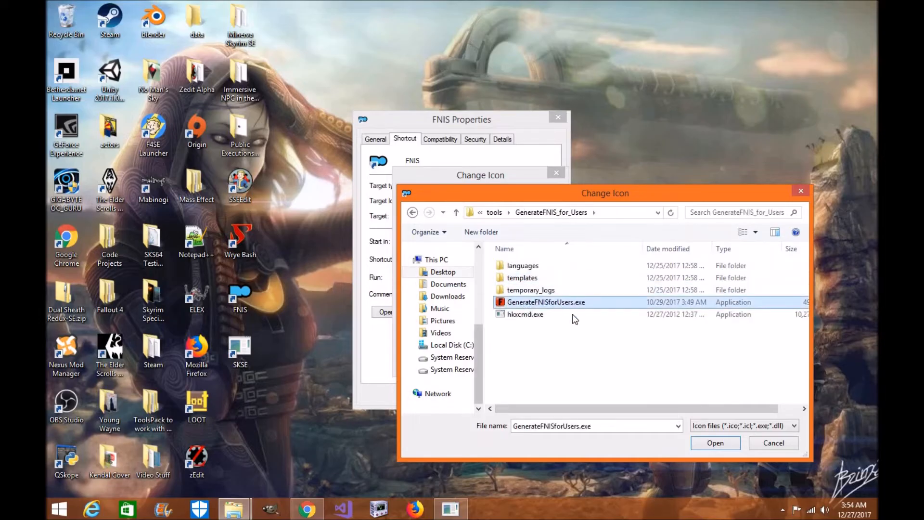
pyautogui.click(715, 443)
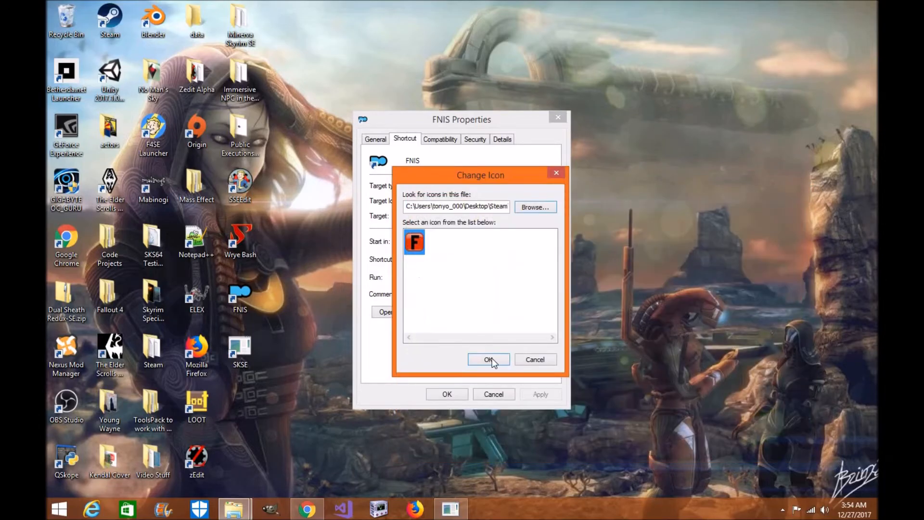
pyautogui.click(488, 359)
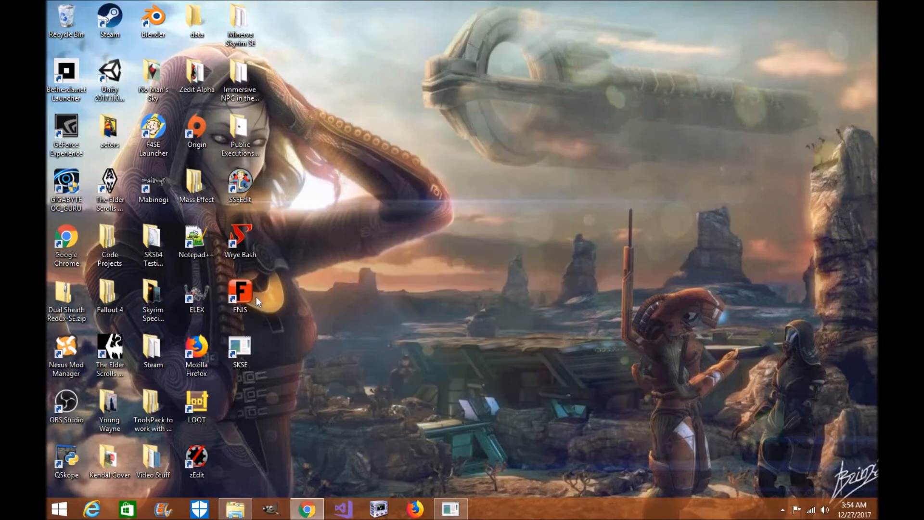
pyautogui.moveTo(427, 476)
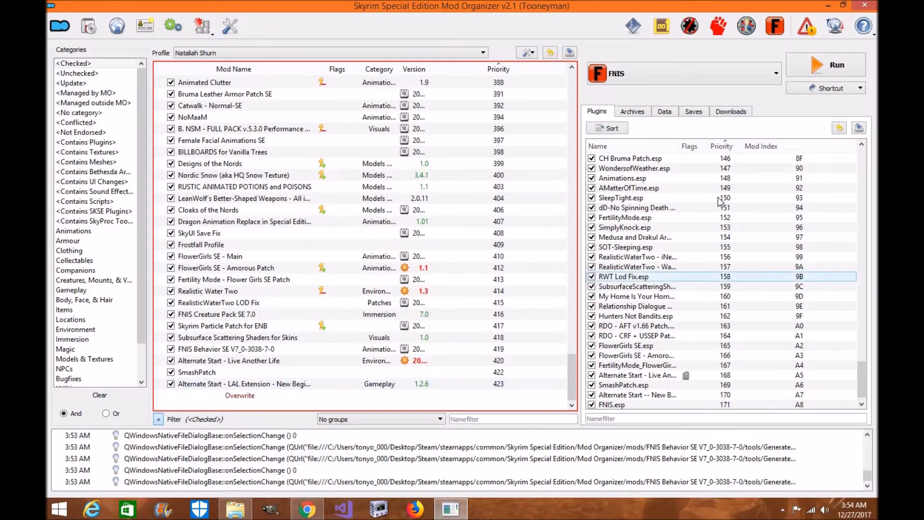
# Run the FNIS generator through Mod Organizer and dismiss the prompt when it completes
pyautogui.click(222, 325)
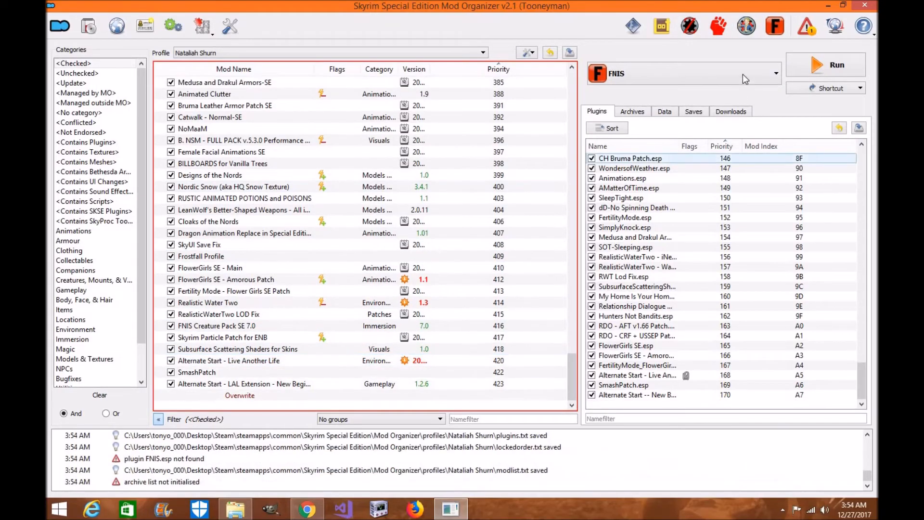
pyautogui.click(258, 349)
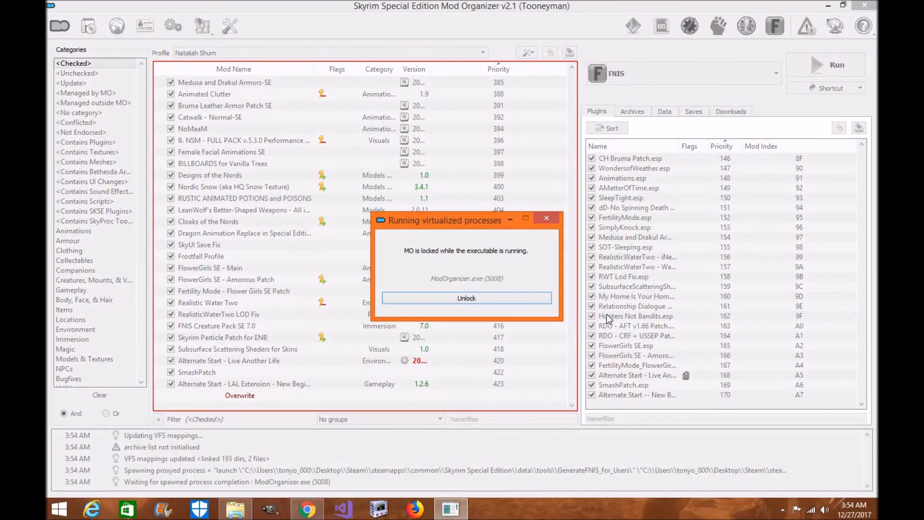
pyautogui.click(466, 298)
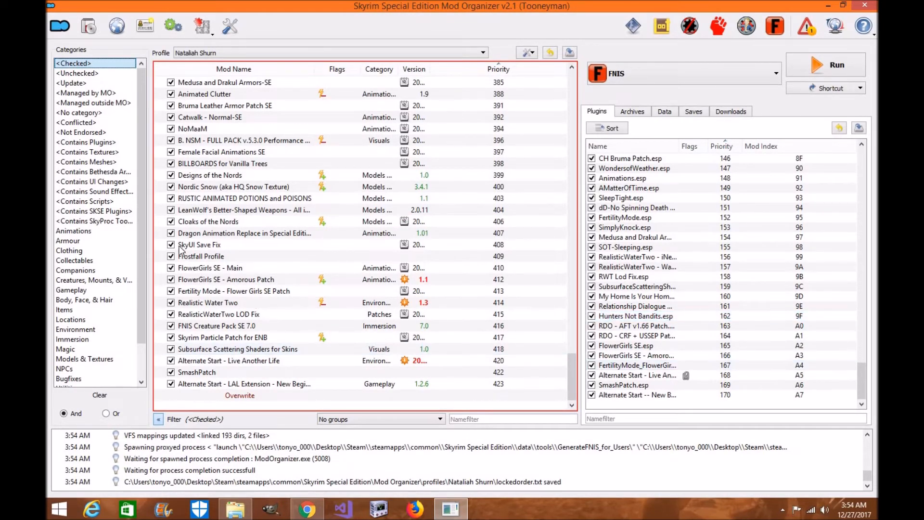
# Enable FNIS Behavior SE under Animations, delete SKSE from Overwrite, and launch FNIS again
pyautogui.click(73, 230)
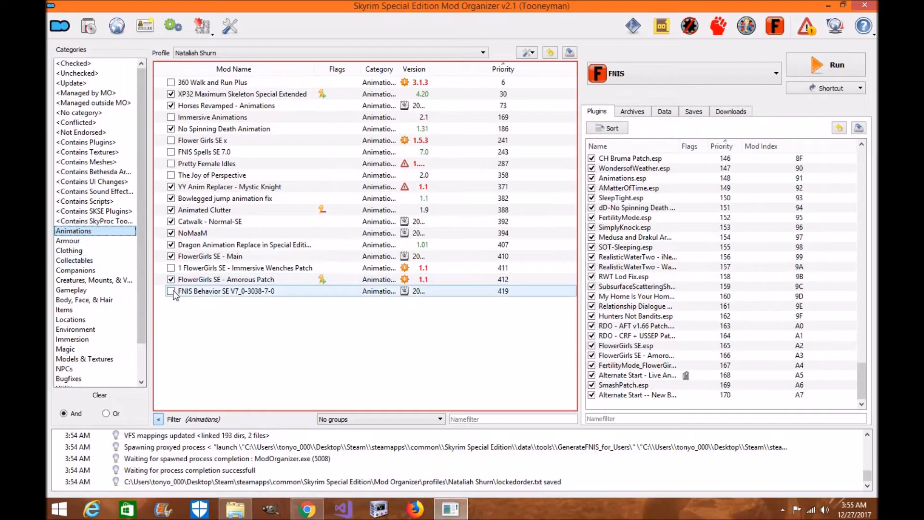
pyautogui.click(170, 290)
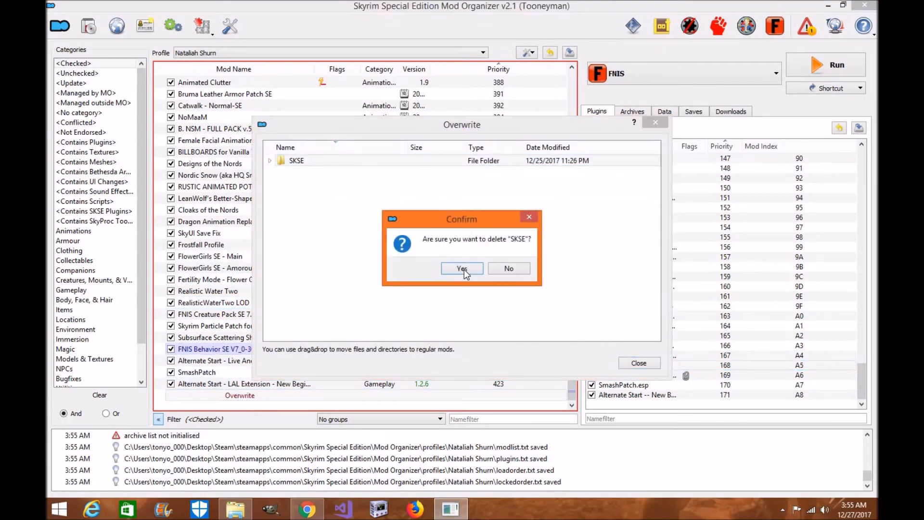
pyautogui.click(462, 268)
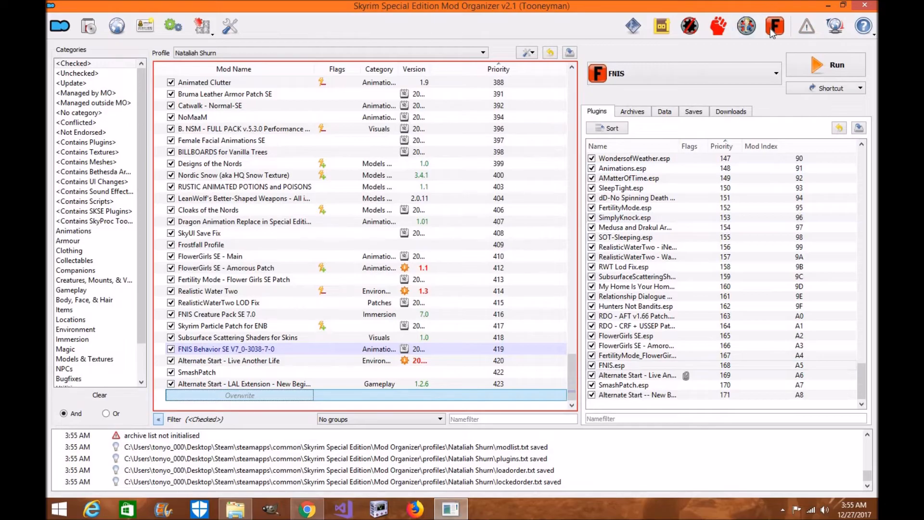
pyautogui.click(825, 64)
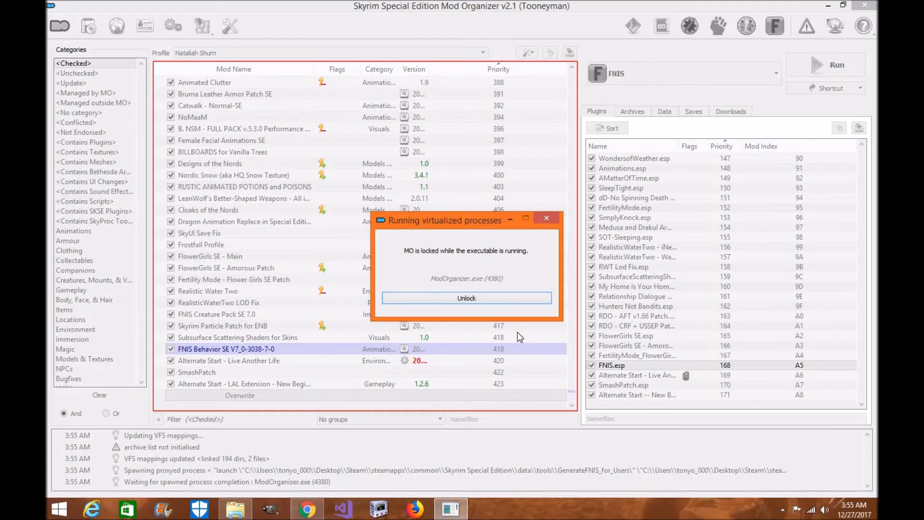
# Tick SKELETON Arm Fix and HKX File Compatibility Check, update FNIS behavior for 1382 animations, then exit
pyautogui.click(466, 298)
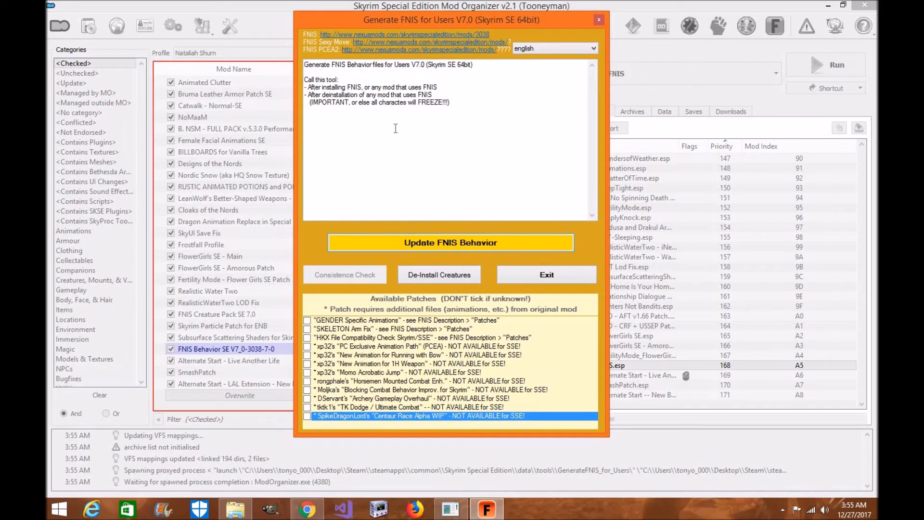
pyautogui.click(307, 329)
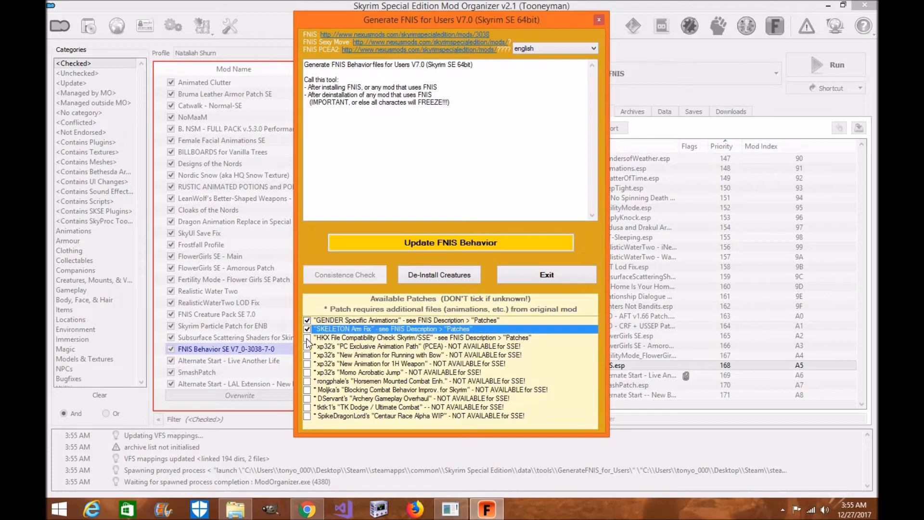
pyautogui.click(308, 337)
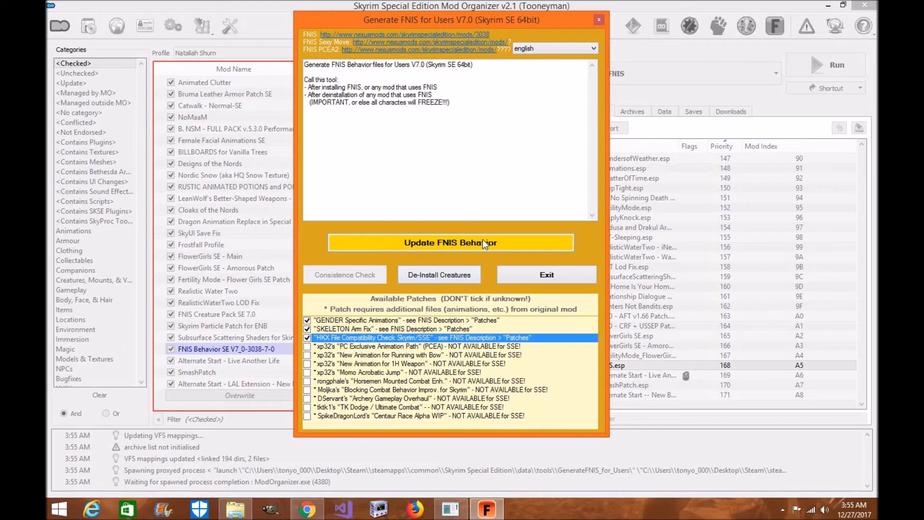
pyautogui.click(451, 242)
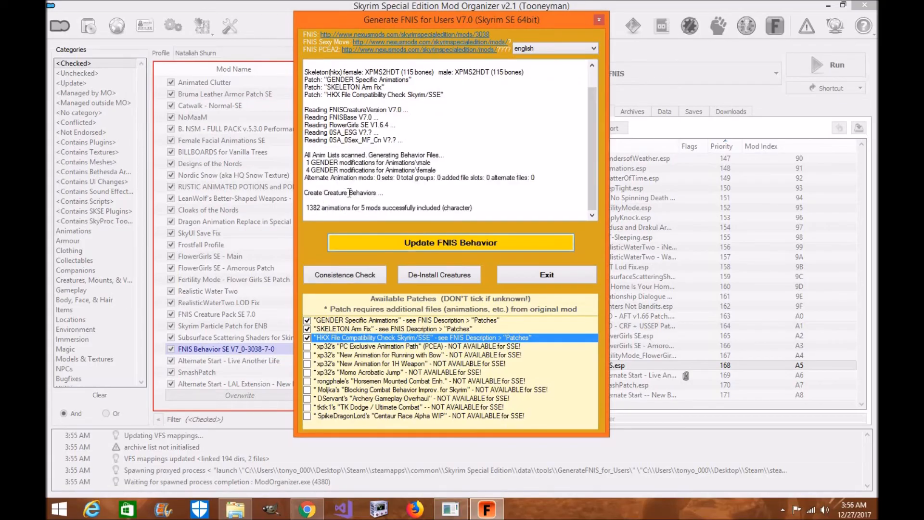
pyautogui.moveTo(567, 284)
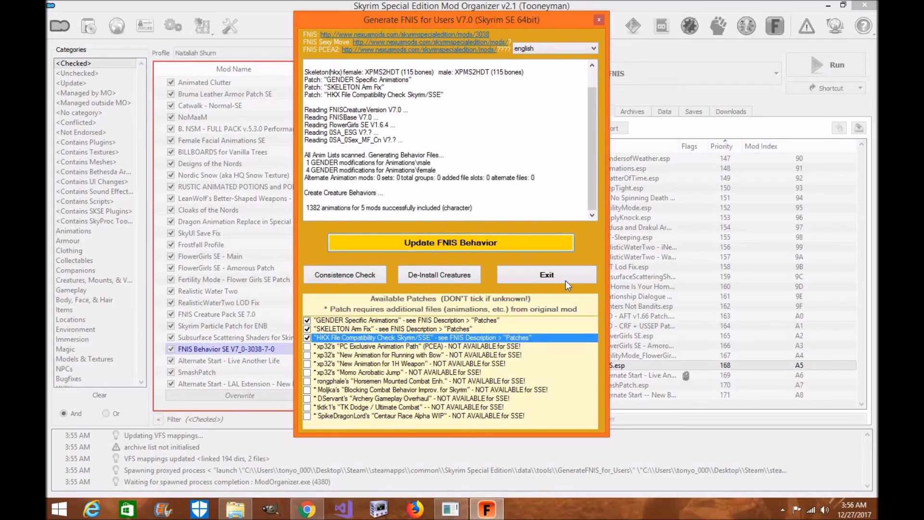
pyautogui.click(547, 274)
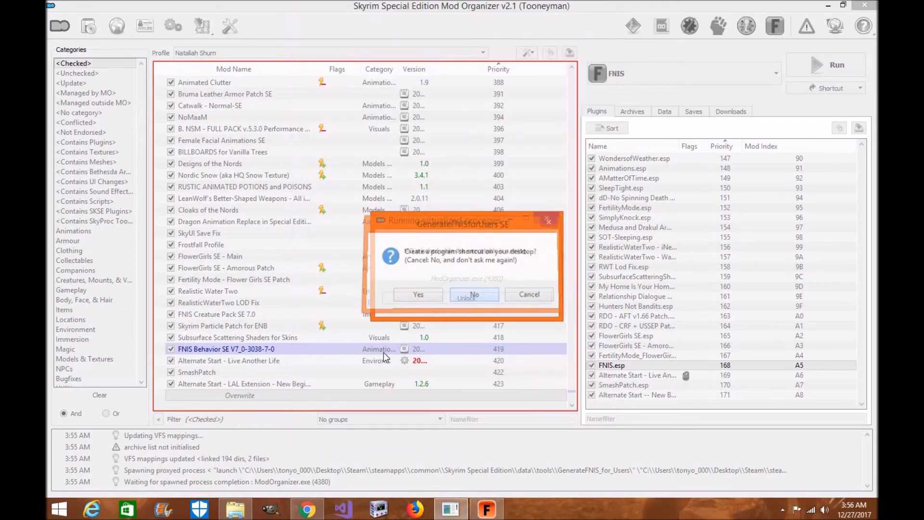
# Decline the desktop shortcut and inspect the generated tools\GenerateFNIS_for_Users files in Overwrite
pyautogui.click(474, 294)
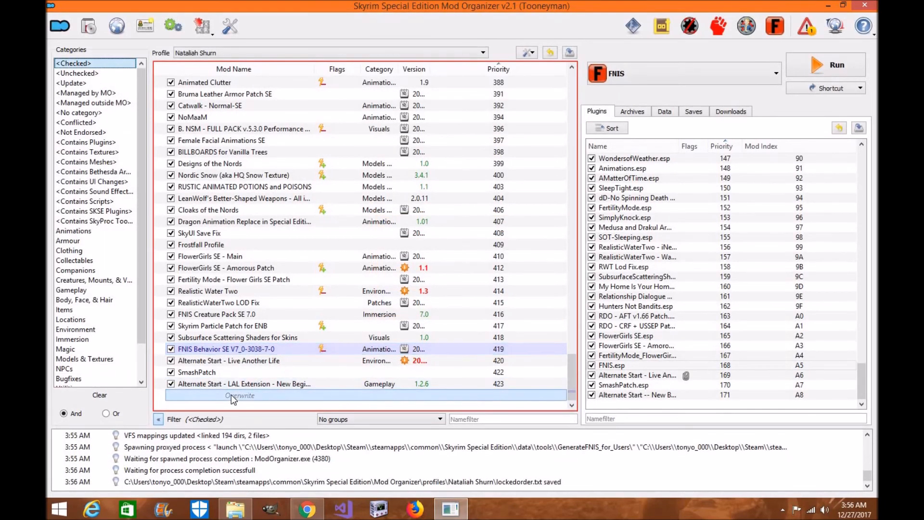
pyautogui.click(225, 325)
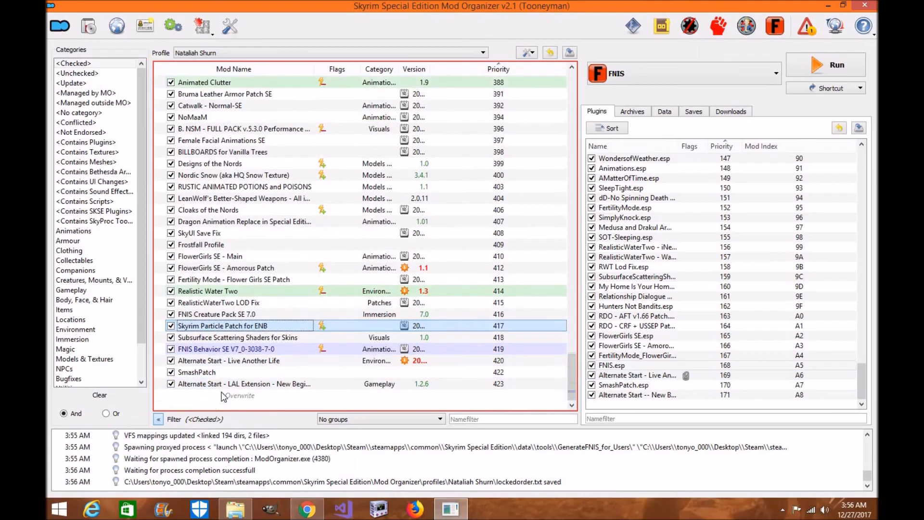
pyautogui.doubleClick(240, 395)
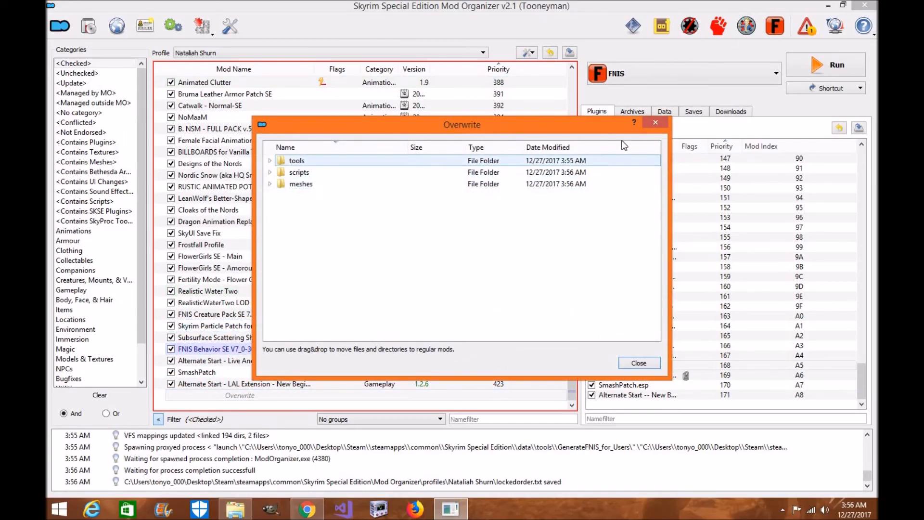
pyautogui.click(270, 160)
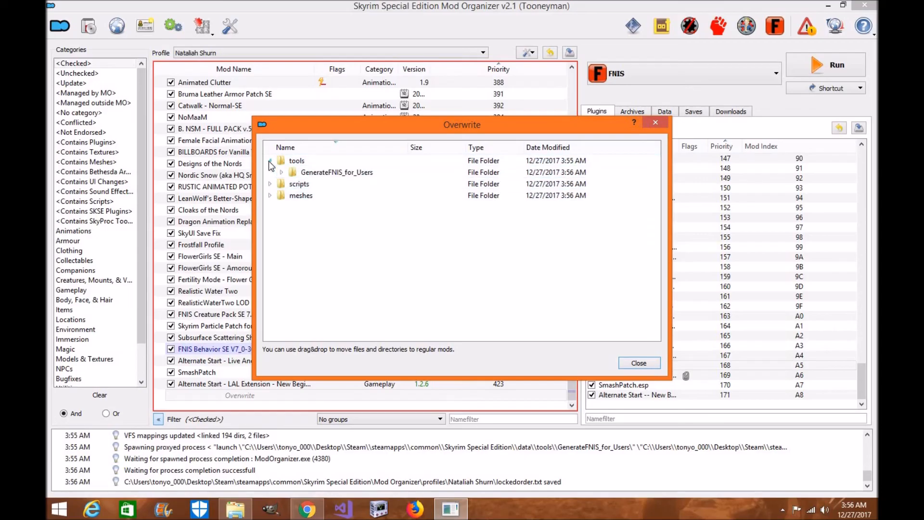
pyautogui.click(282, 172)
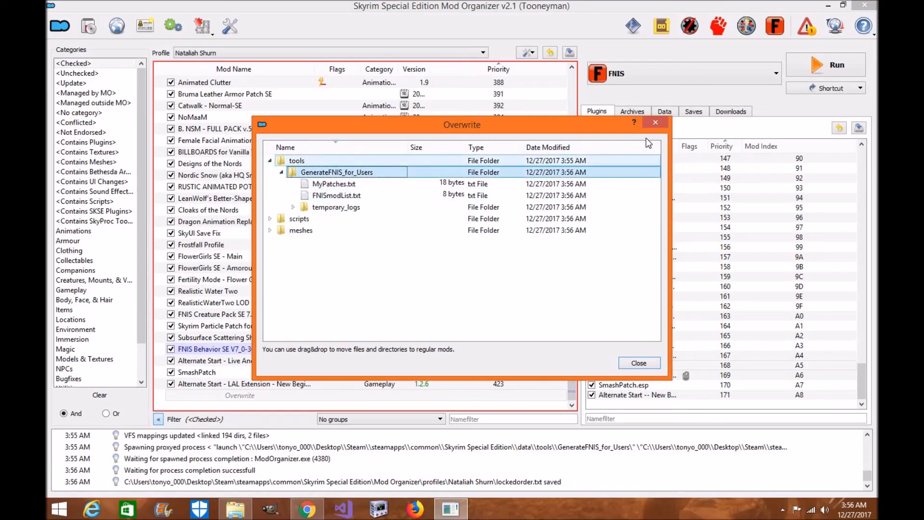
pyautogui.click(639, 363)
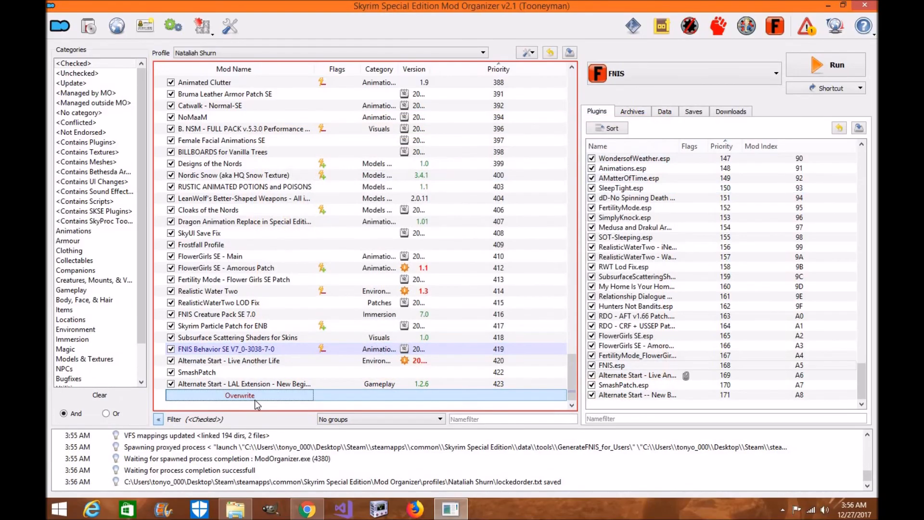
# Create a new mod from Overwrite named 'FNIS Animations Patch'
pyautogui.doubleClick(239, 396)
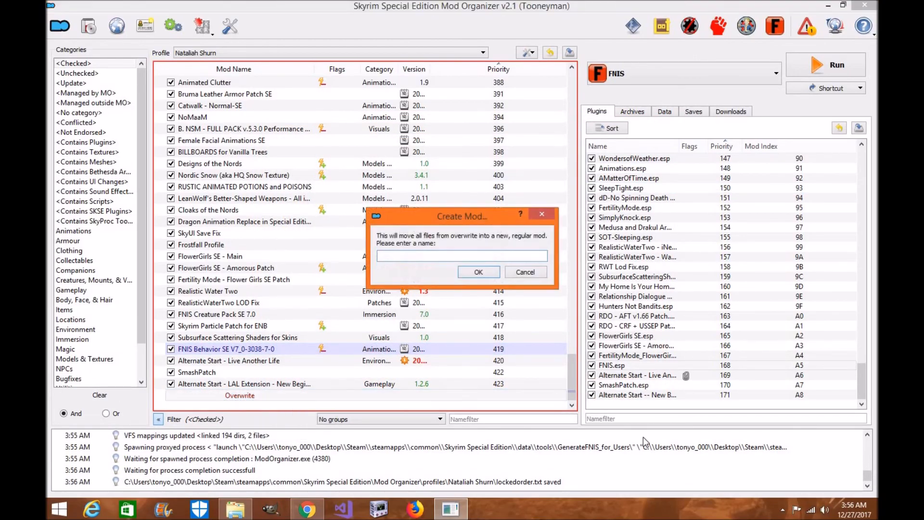
pyautogui.write('FNIS Animations P')
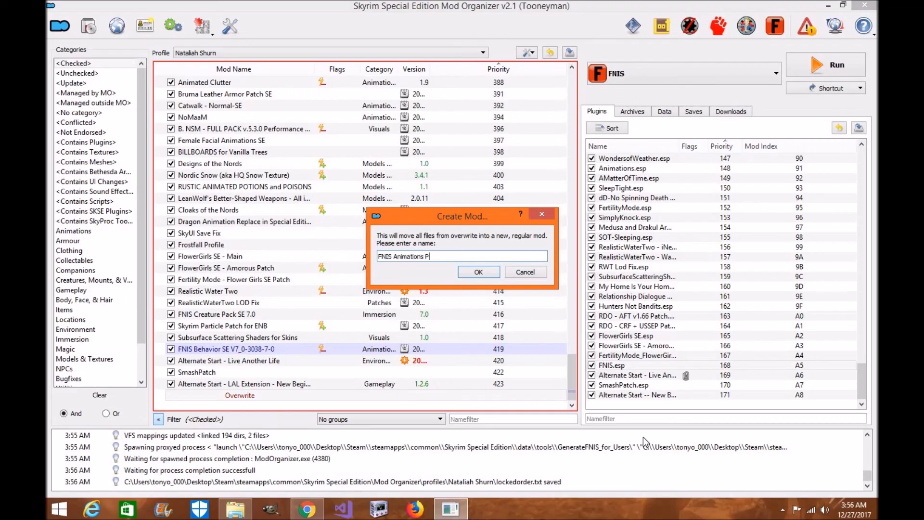
pyautogui.write('atch')
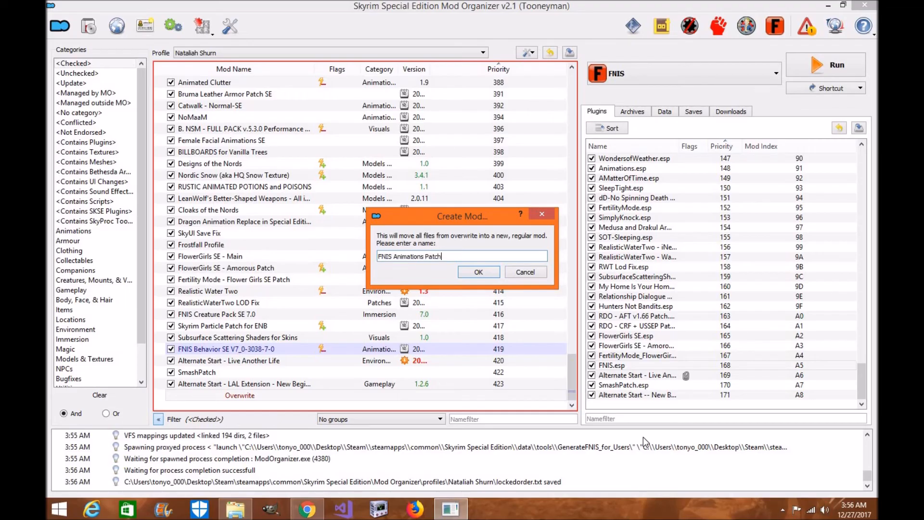
pyautogui.click(478, 272)
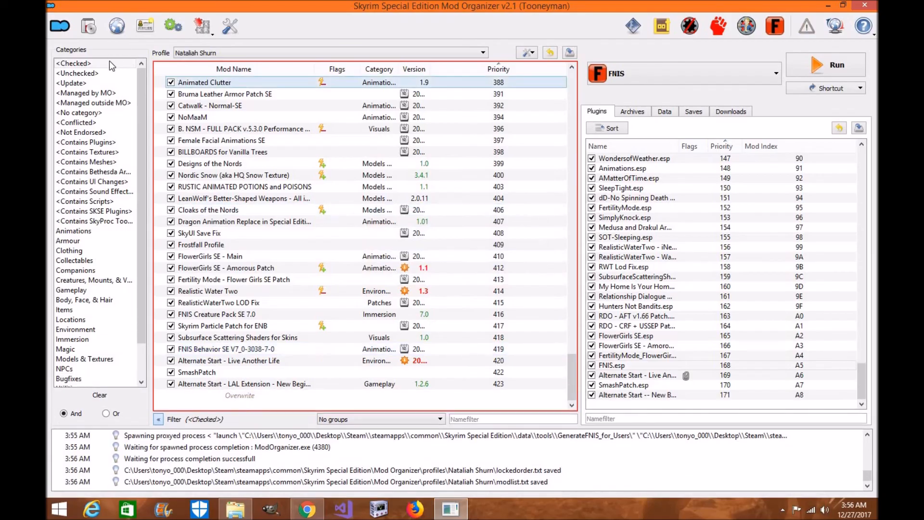
# Refresh the <Checked> mod list and confirm FNIS Animations Patch is enabled at priority 430
pyautogui.click(76, 73)
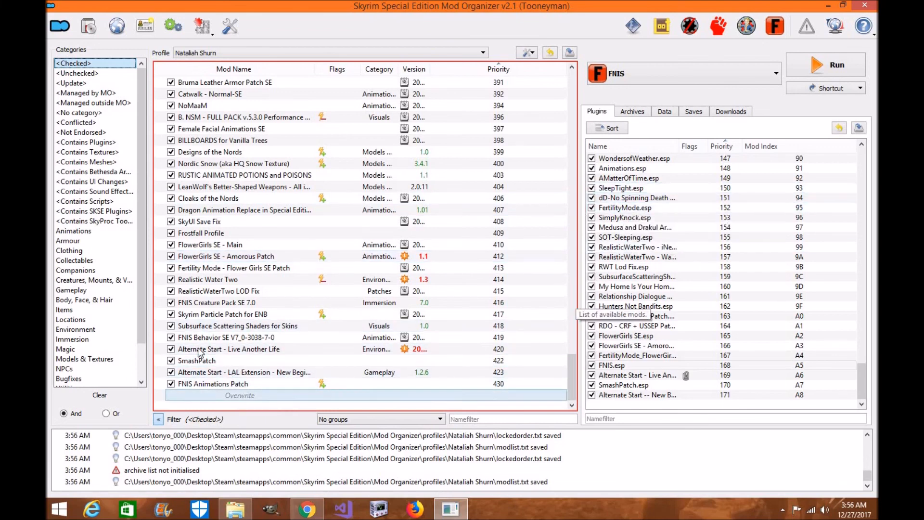
pyautogui.moveTo(435, 238)
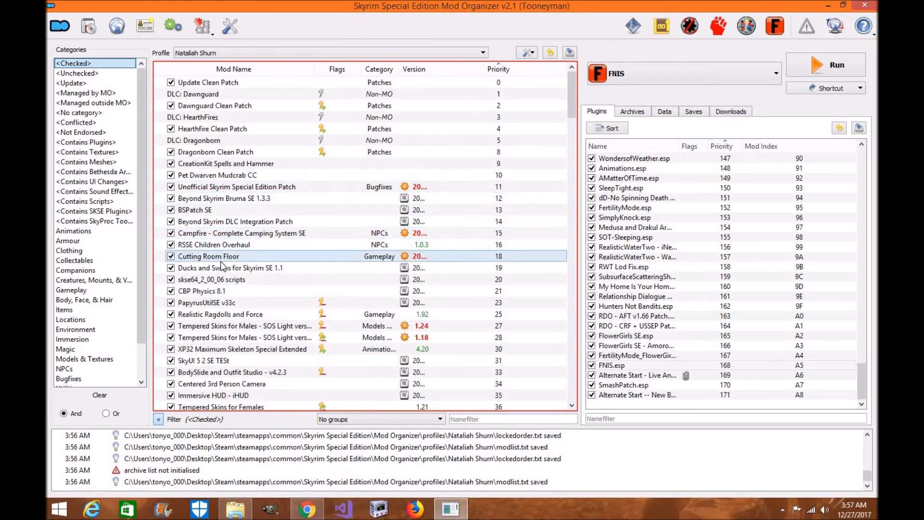
pyautogui.scroll(-3)
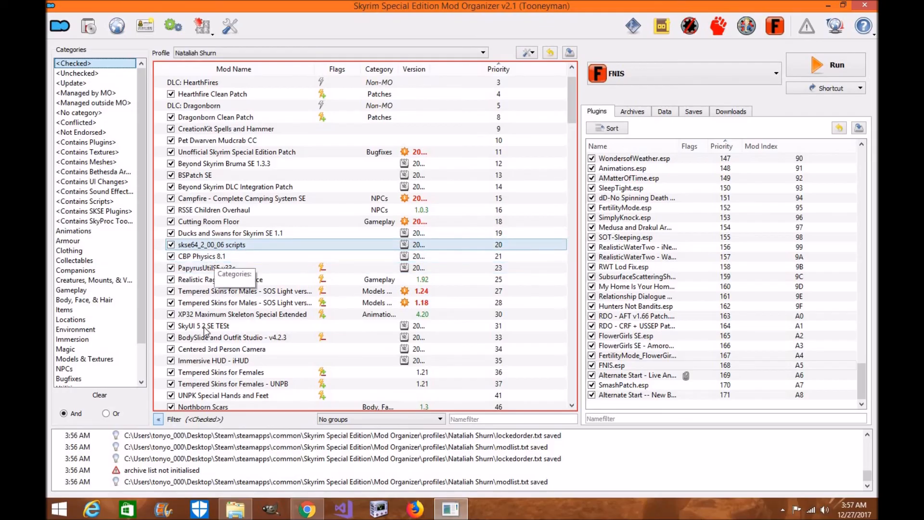
pyautogui.moveTo(338, 314)
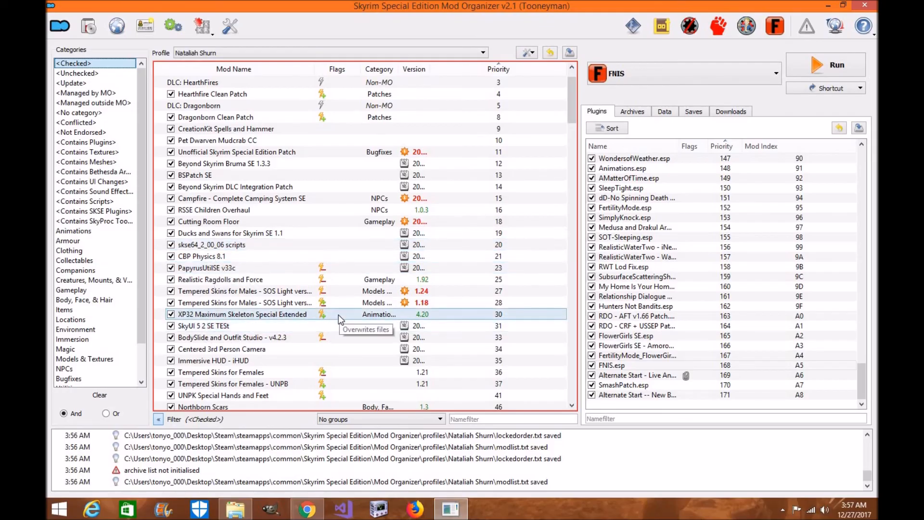